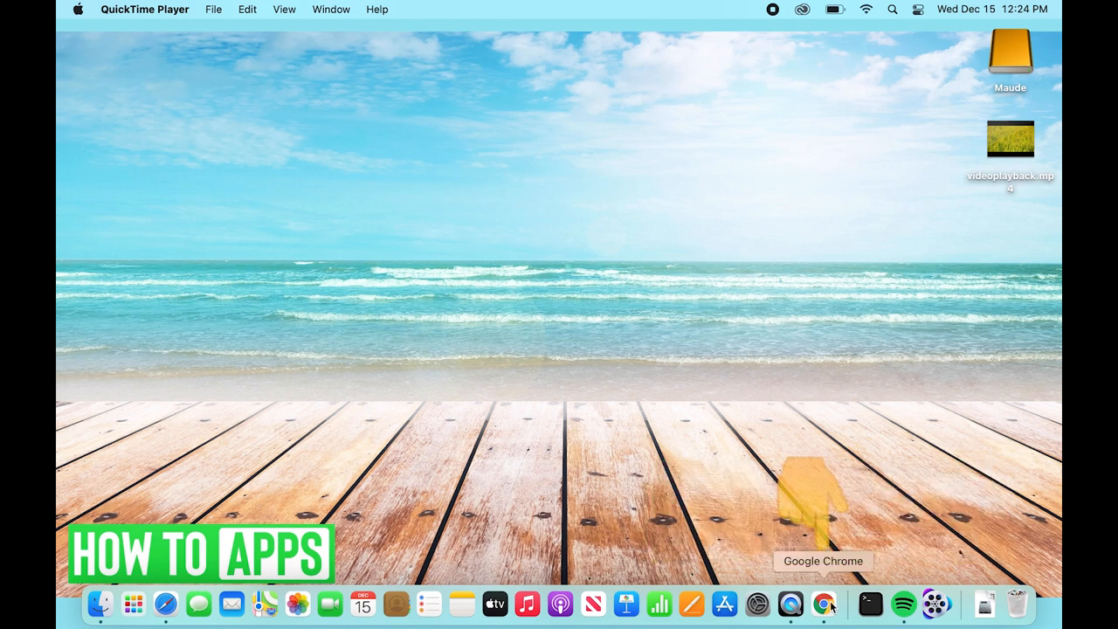
Launch Chrome and search for 'videoproc converter'
{"action": "left_click", "coordinate": [822, 603]}
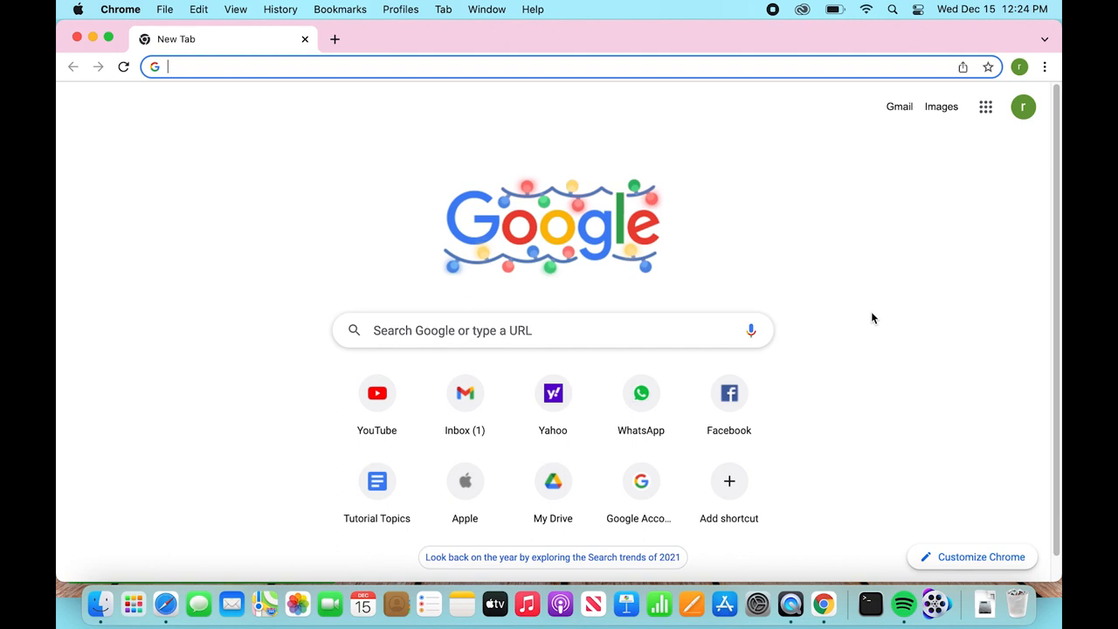
{"action": "mouse_move", "coordinate": [872, 306]}
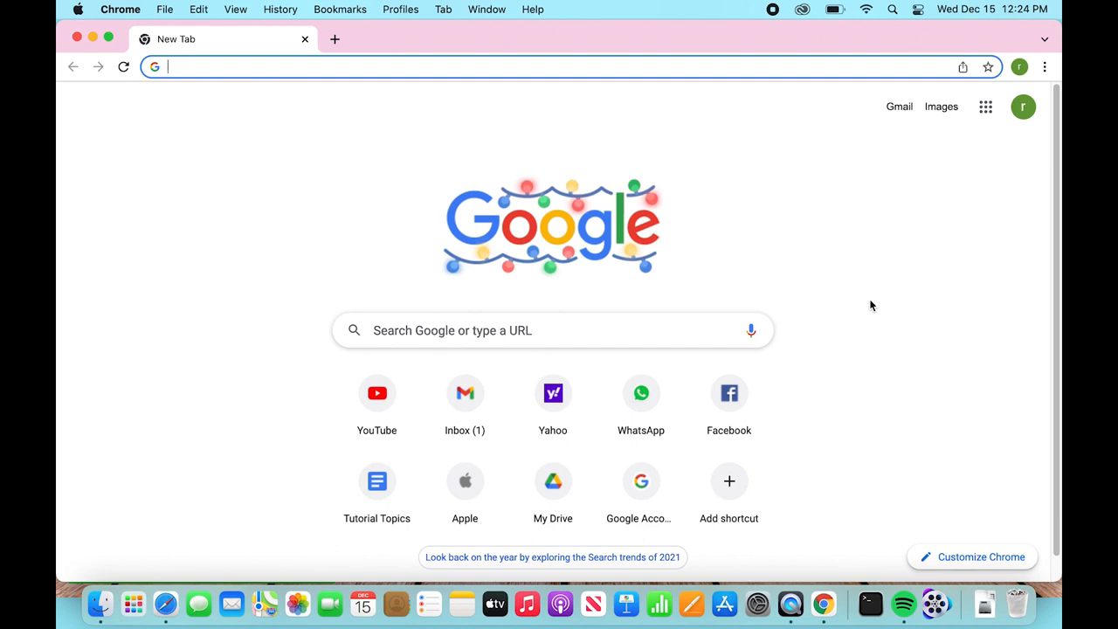
{"action": "type", "text": "videoproc converter"}
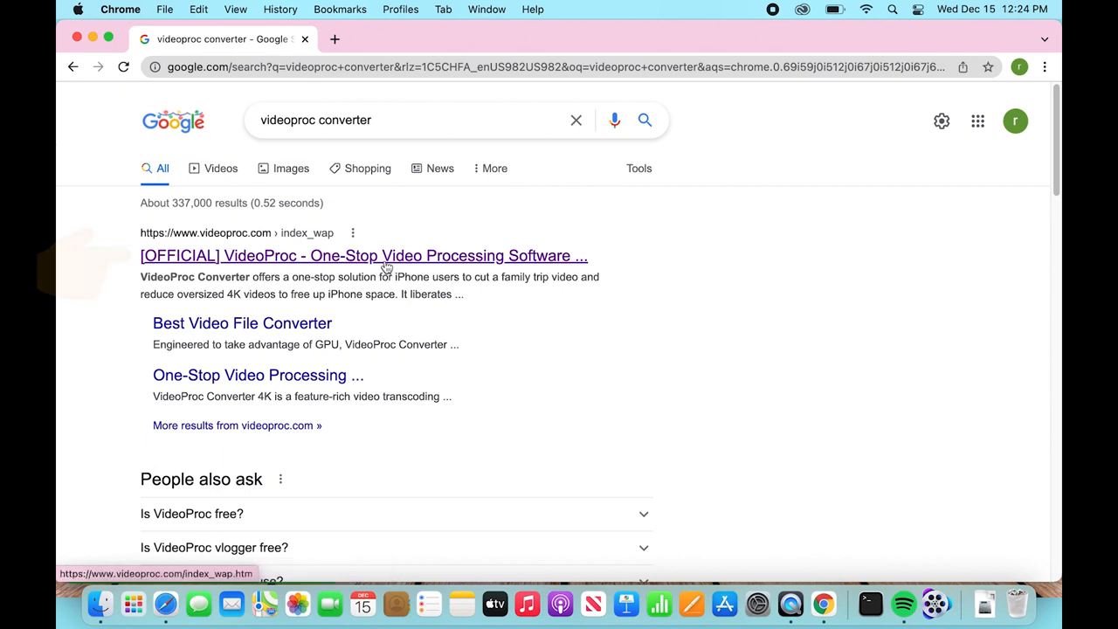
Open the official VideoProc result and start downloading videoproc.dmg via Free Download
{"action": "left_click", "coordinate": [363, 255]}
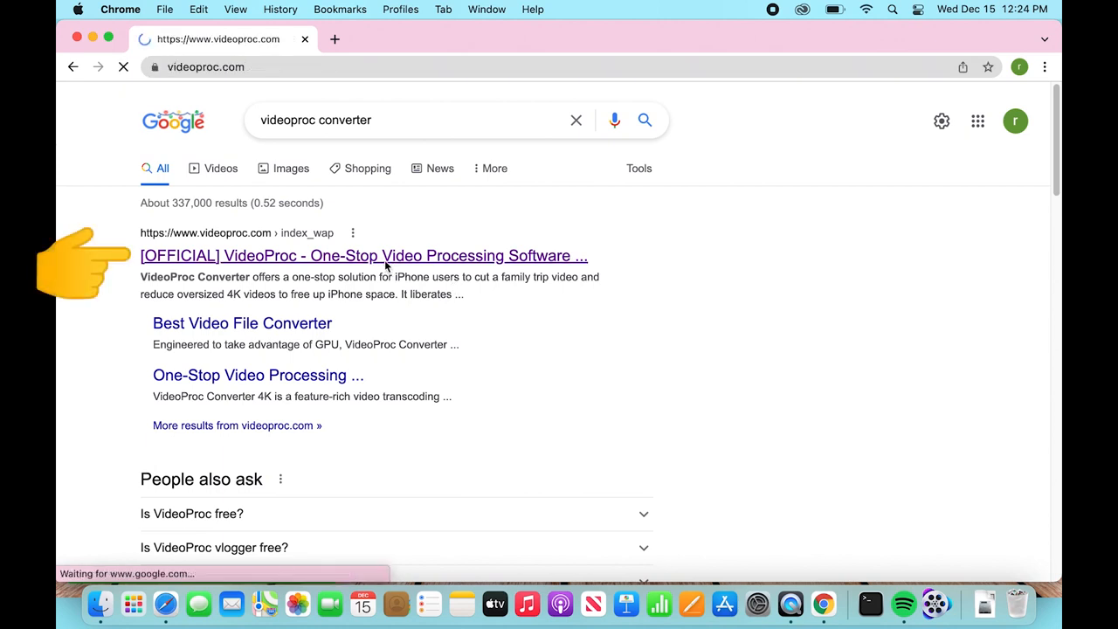
{"action": "left_click", "coordinate": [362, 255]}
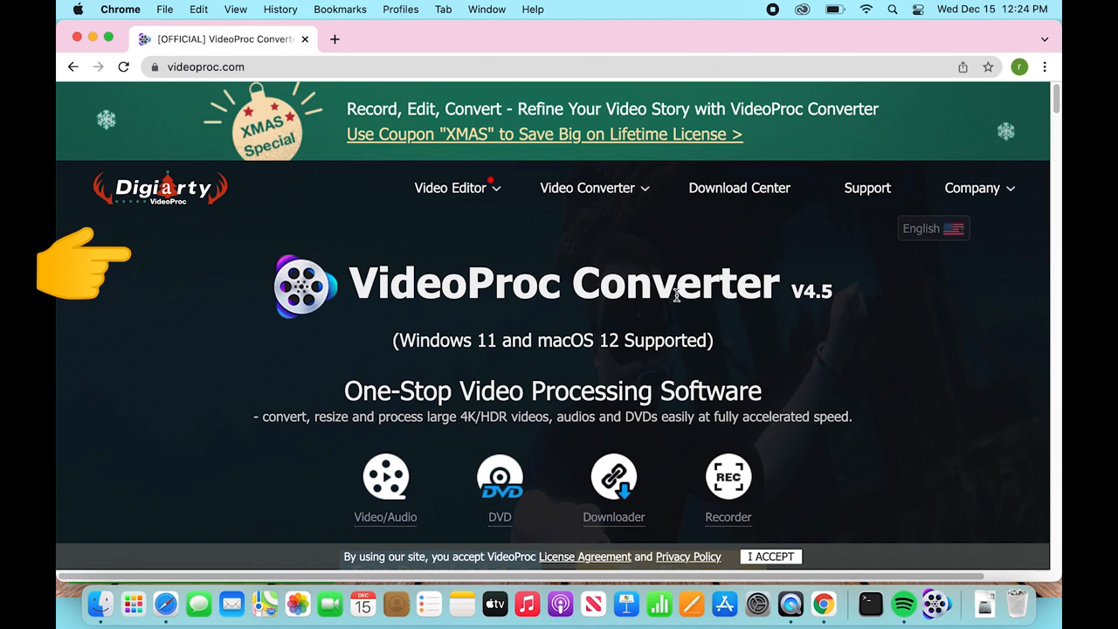
{"action": "scroll", "scroll_direction": "down", "scroll_amount": 3}
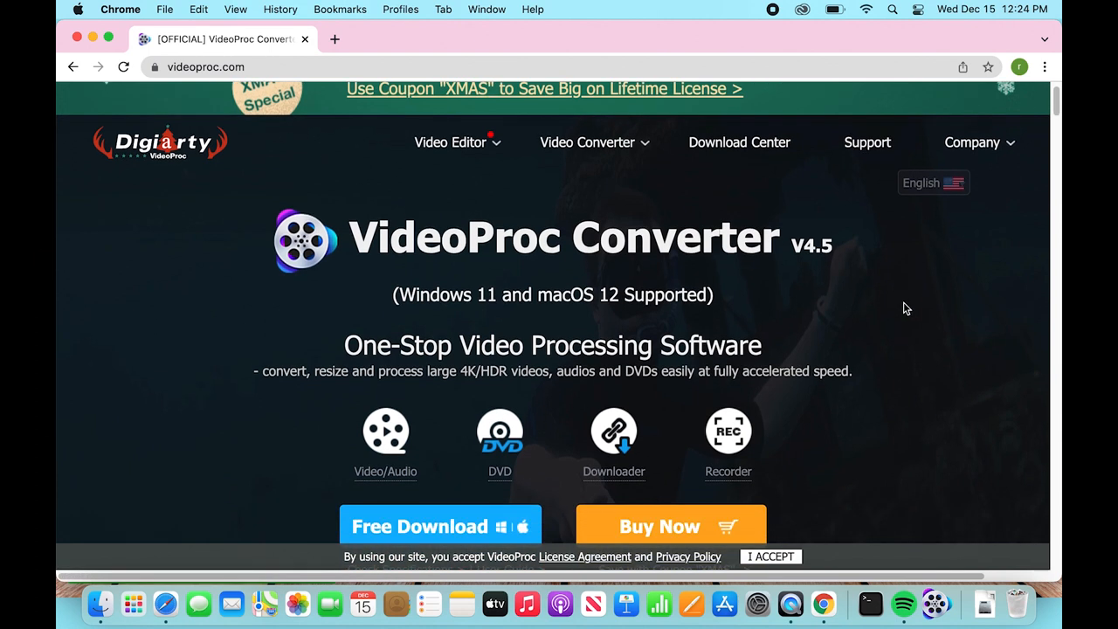
{"action": "scroll", "scroll_direction": "down", "scroll_amount": 3}
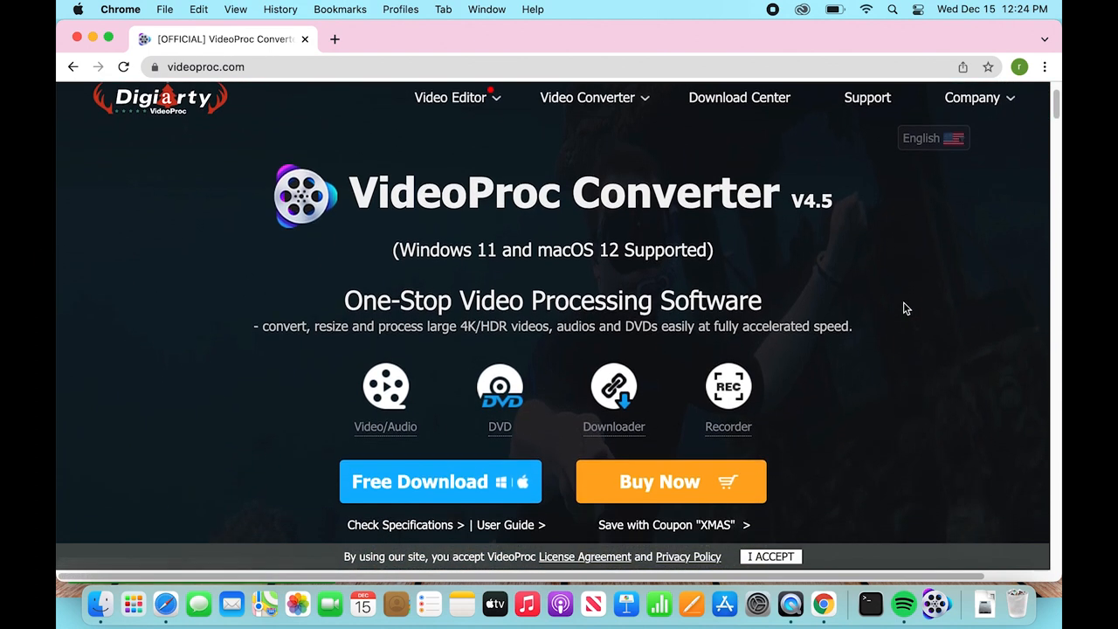
{"action": "scroll", "scroll_direction": "down", "scroll_amount": 3}
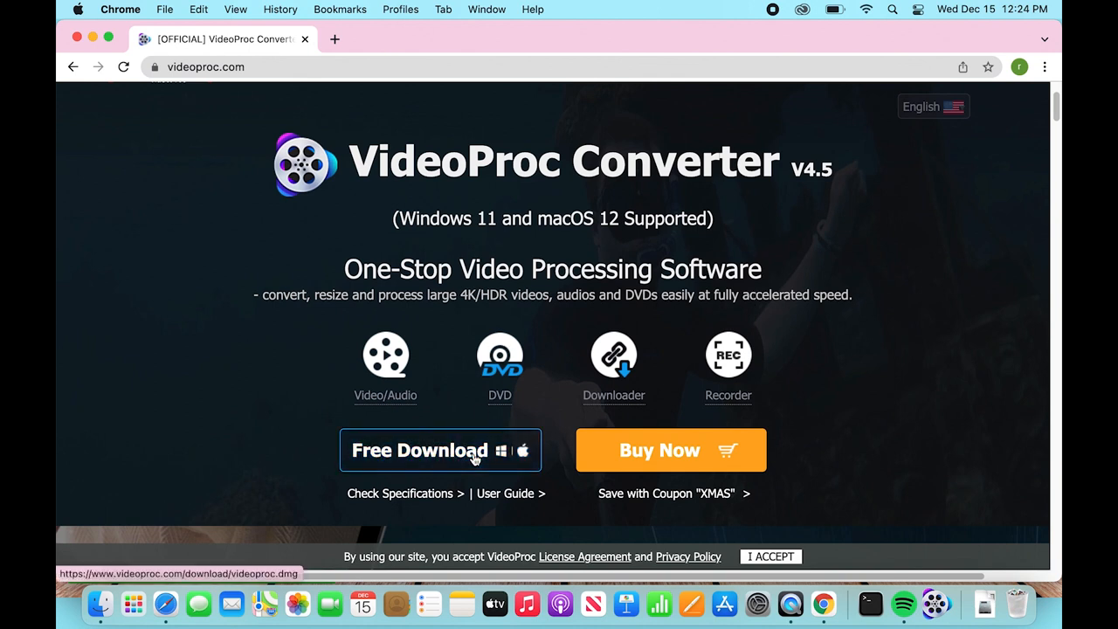
{"action": "mouse_move", "coordinate": [507, 457]}
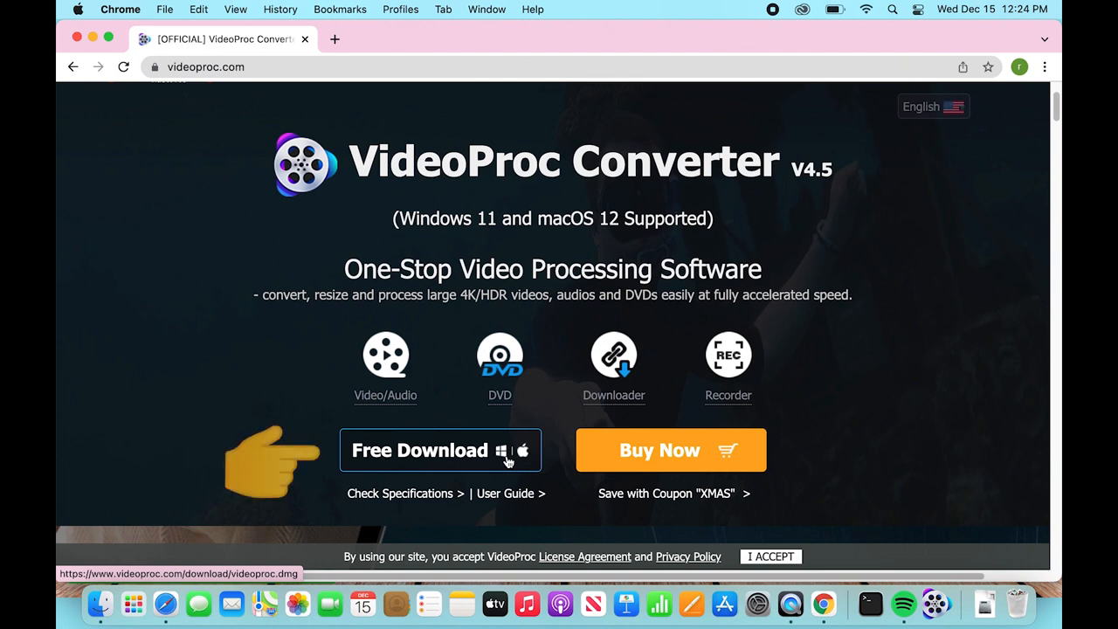
{"action": "left_click", "coordinate": [441, 449]}
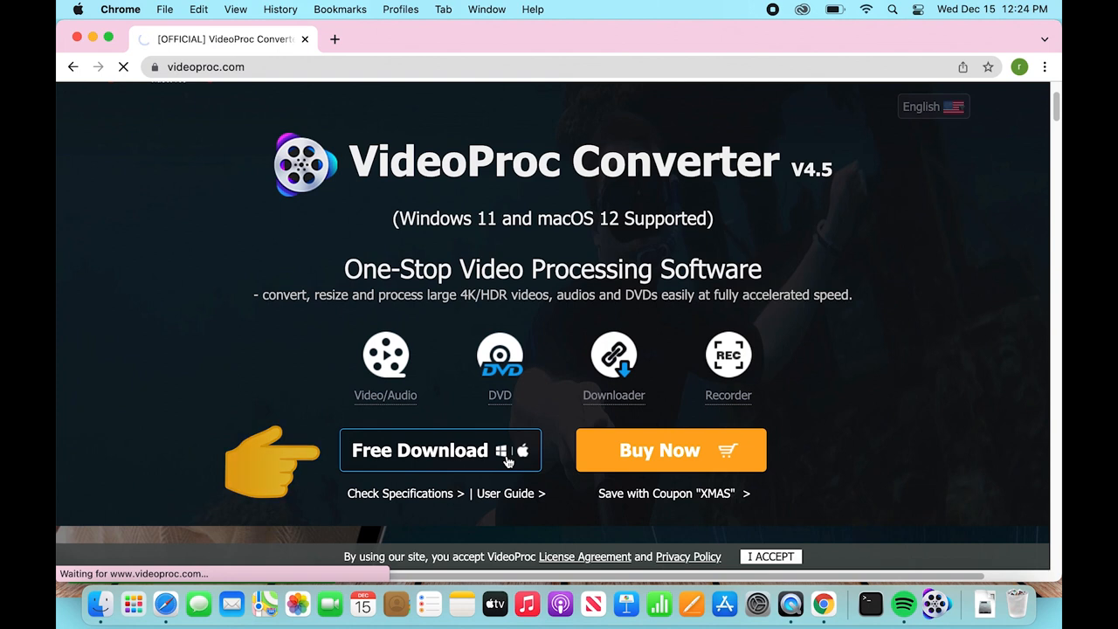
{"action": "left_click", "coordinate": [440, 450]}
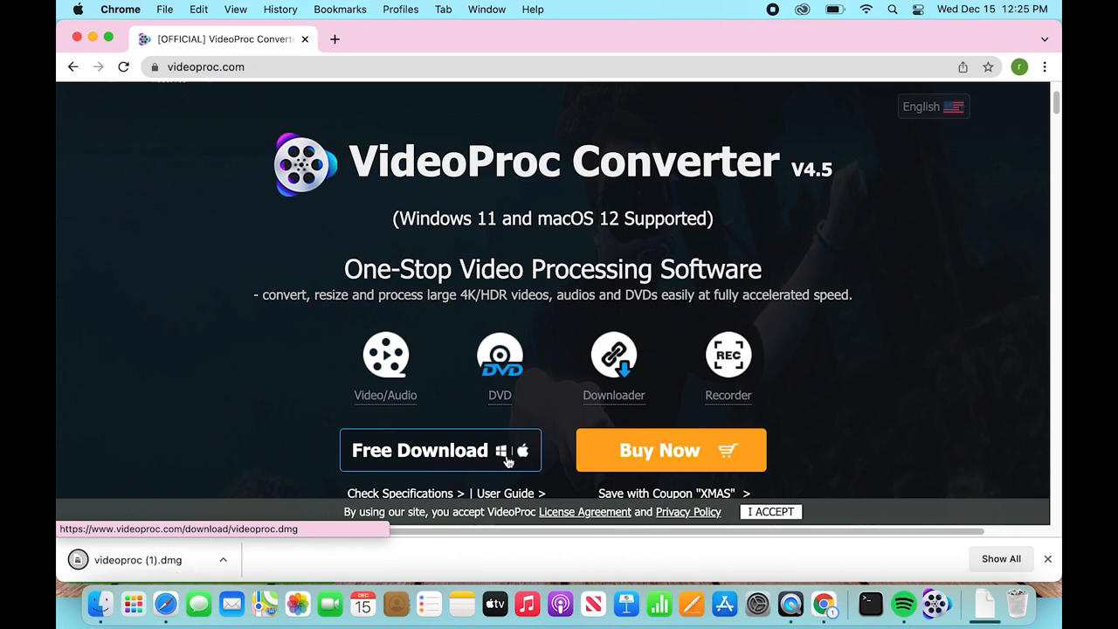
{"action": "mouse_move", "coordinate": [507, 459]}
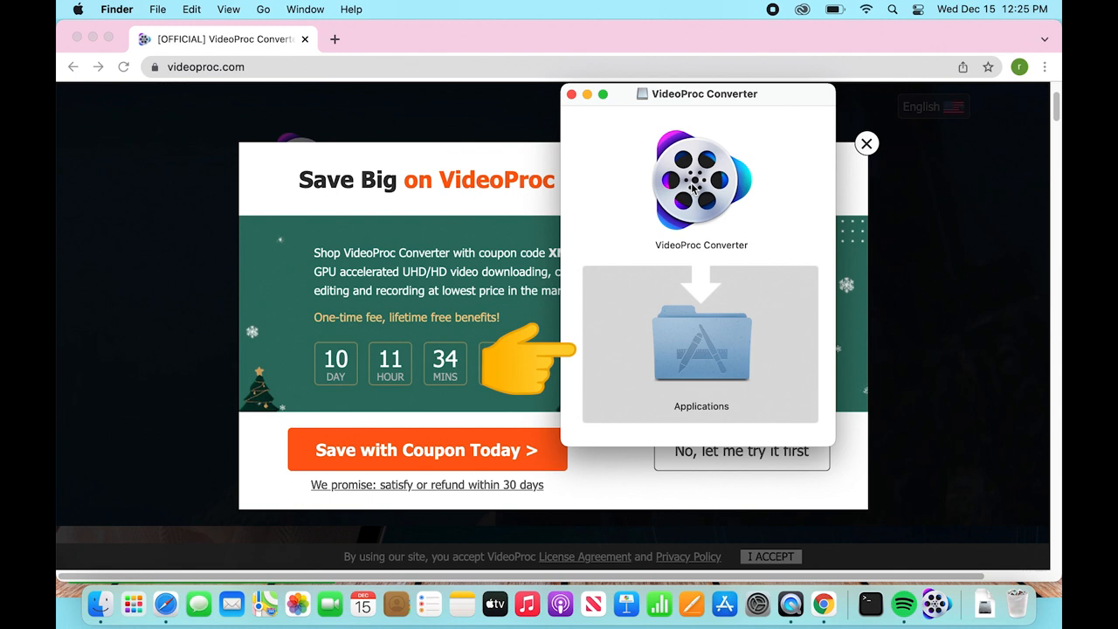
{"action": "mouse_move", "coordinate": [683, 288]}
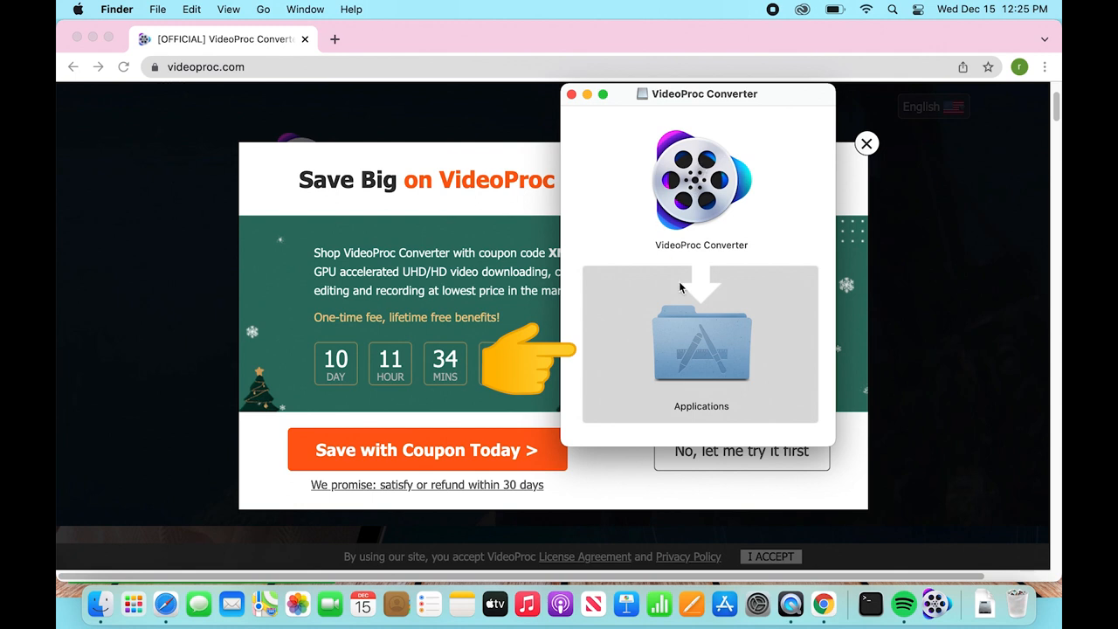
{"action": "mouse_move", "coordinate": [686, 260]}
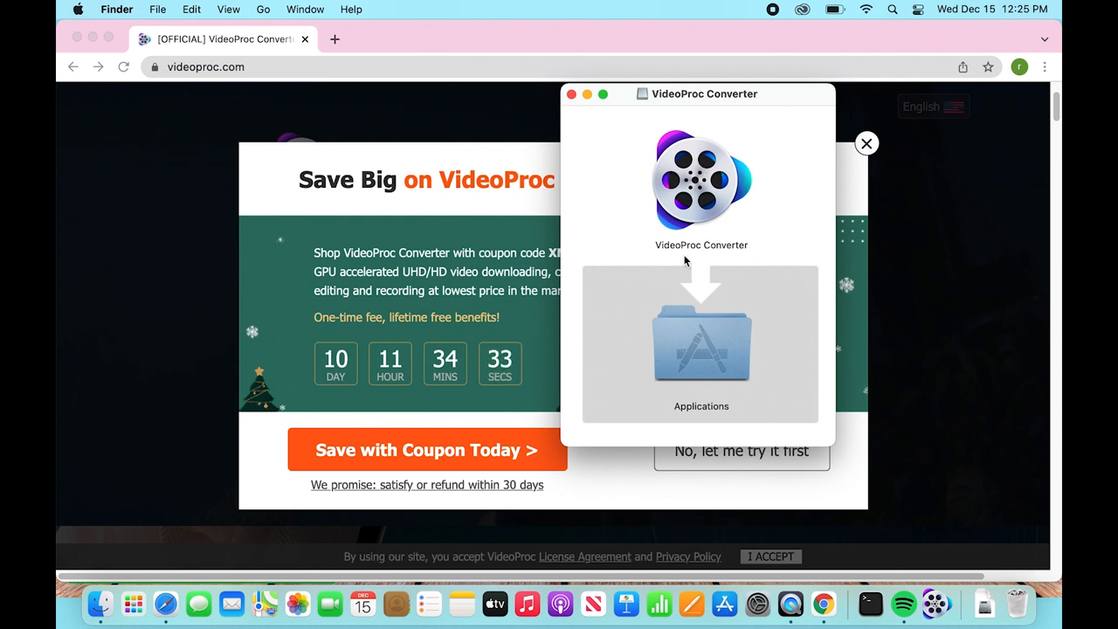
{"action": "mouse_move", "coordinate": [675, 355]}
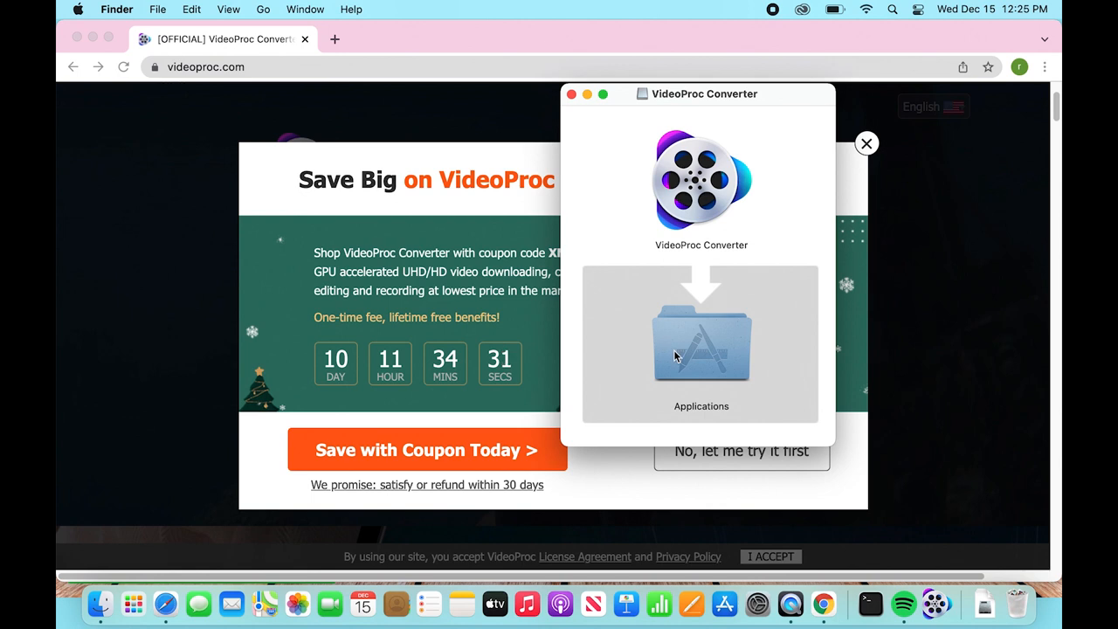
{"action": "mouse_move", "coordinate": [677, 355]}
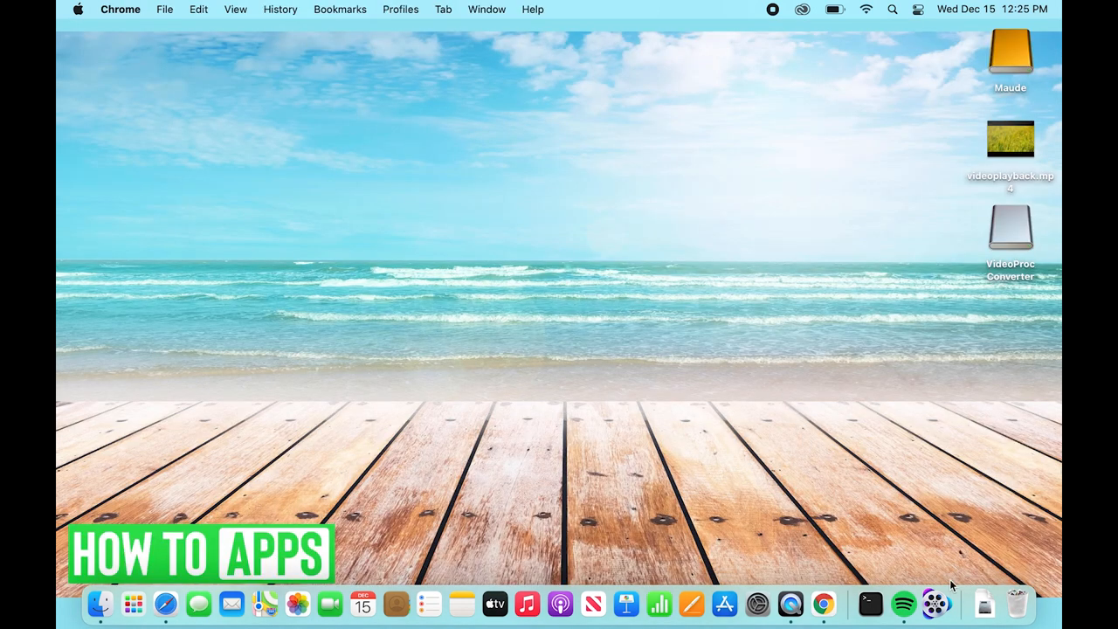
Launch VideoProc Converter from a Spotlight search for 'VideoProc Converter'
{"action": "left_click", "coordinate": [892, 10]}
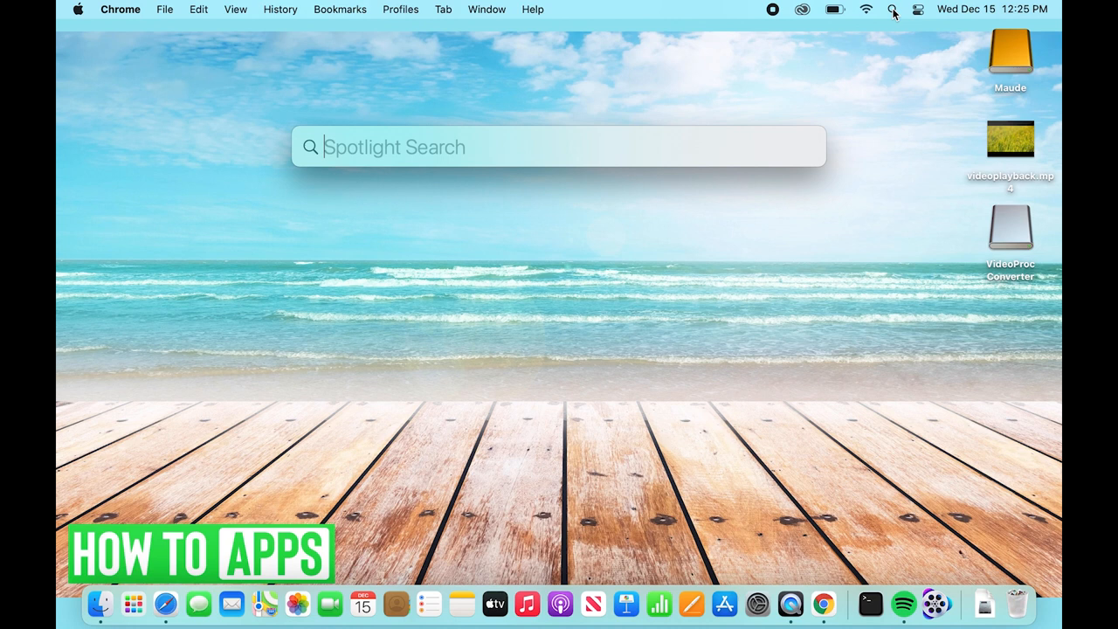
{"action": "type", "text": "v"}
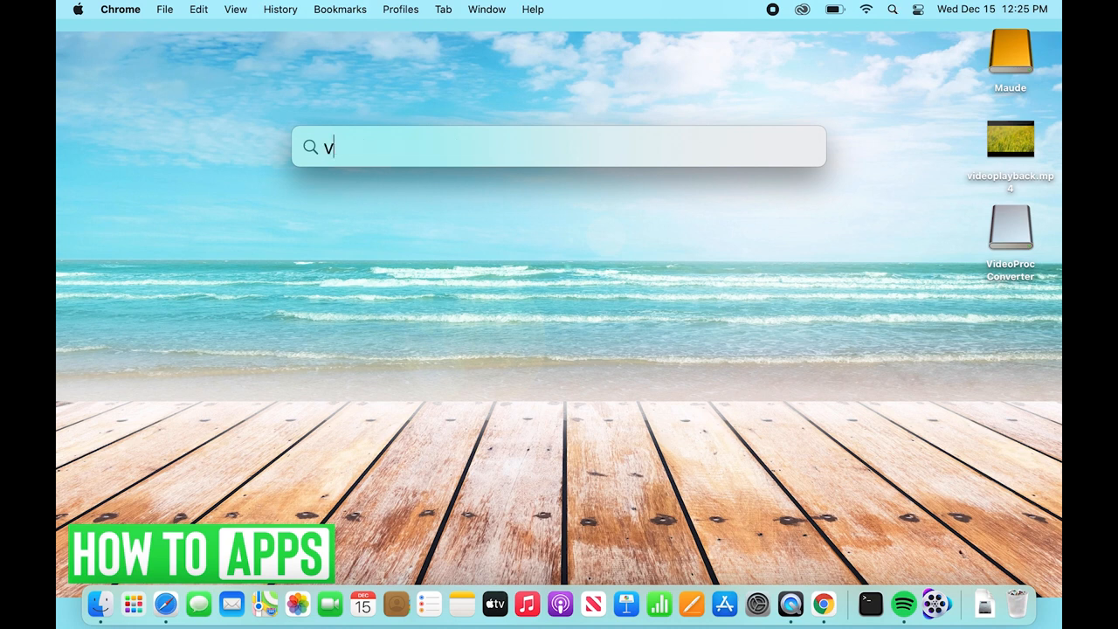
{"action": "type", "text": "ideoProc Converter"}
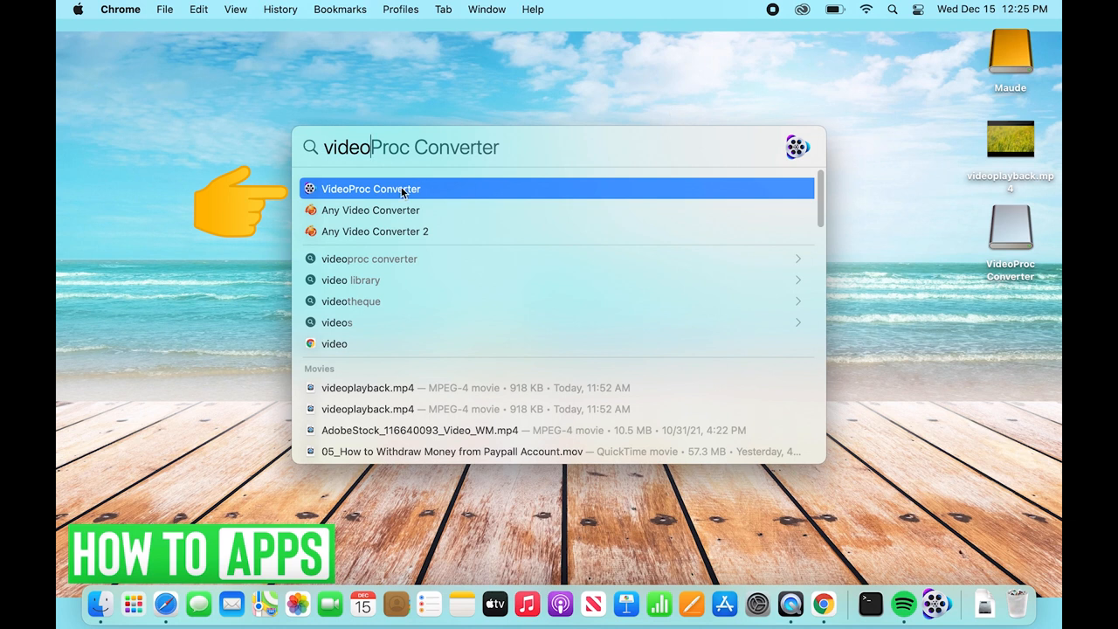
{"action": "left_click", "coordinate": [372, 189]}
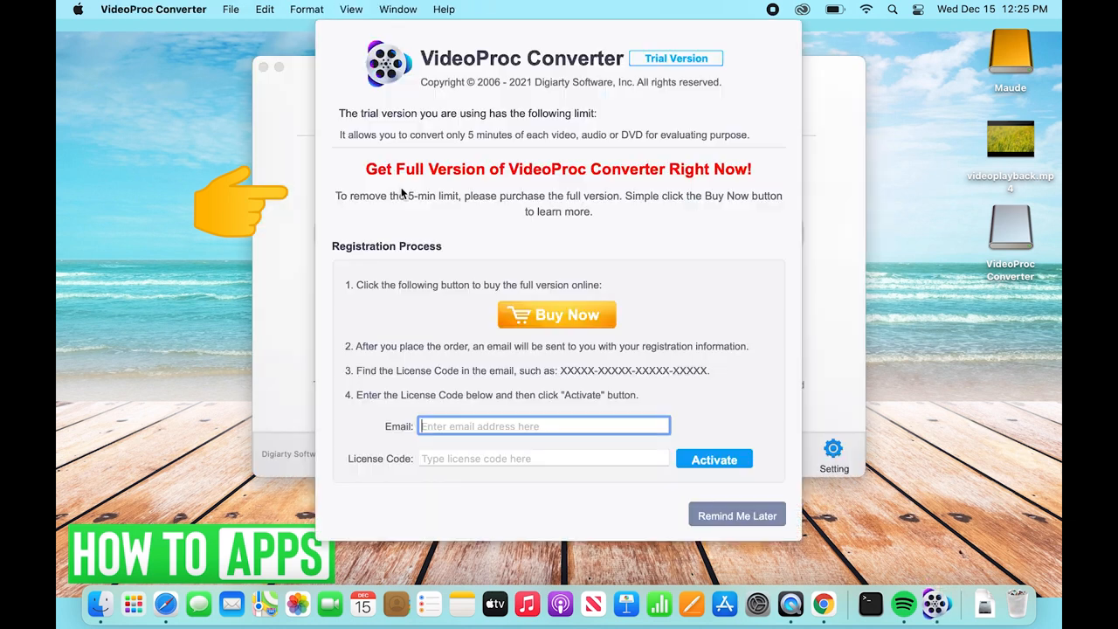
{"action": "mouse_move", "coordinate": [644, 246]}
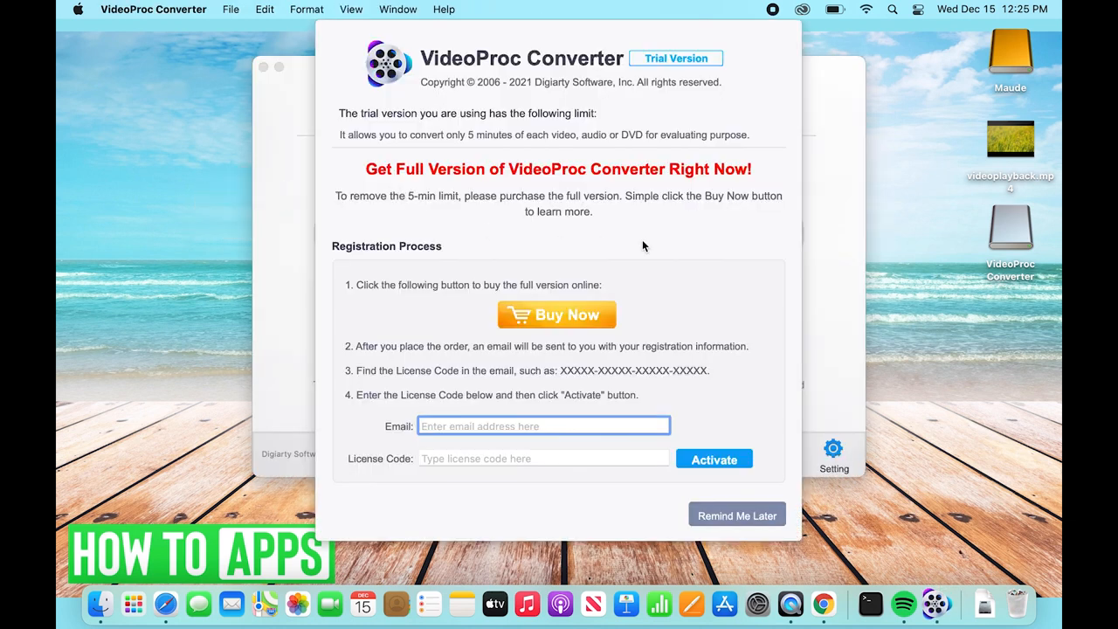
{"action": "mouse_move", "coordinate": [711, 273]}
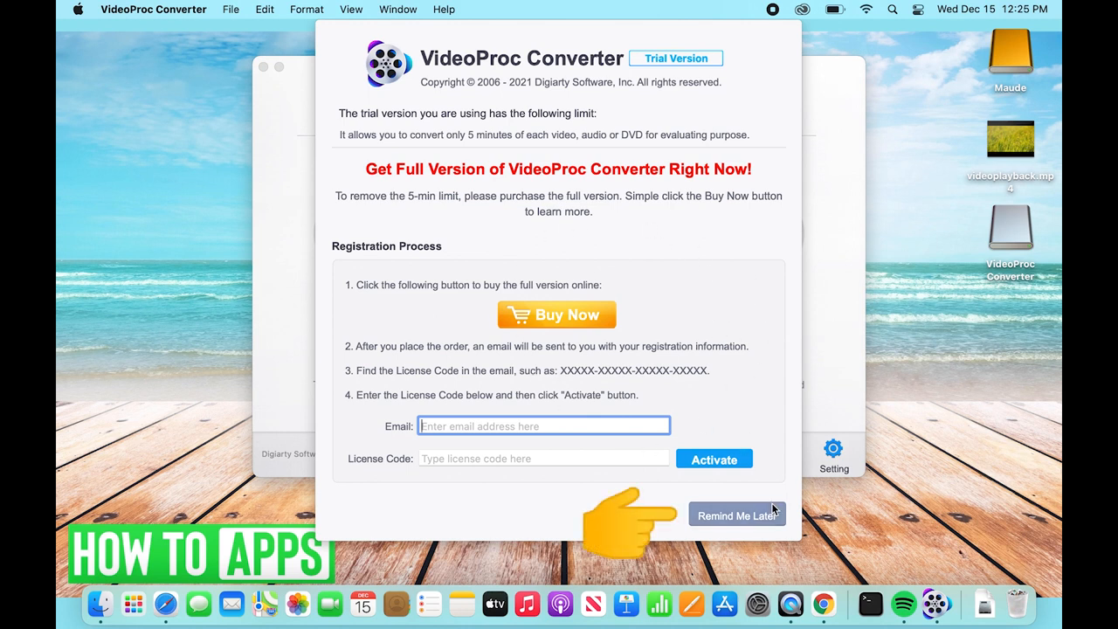
Choose Remind Me Later on the trial notice and enter the Video converter
{"action": "left_click", "coordinate": [737, 515]}
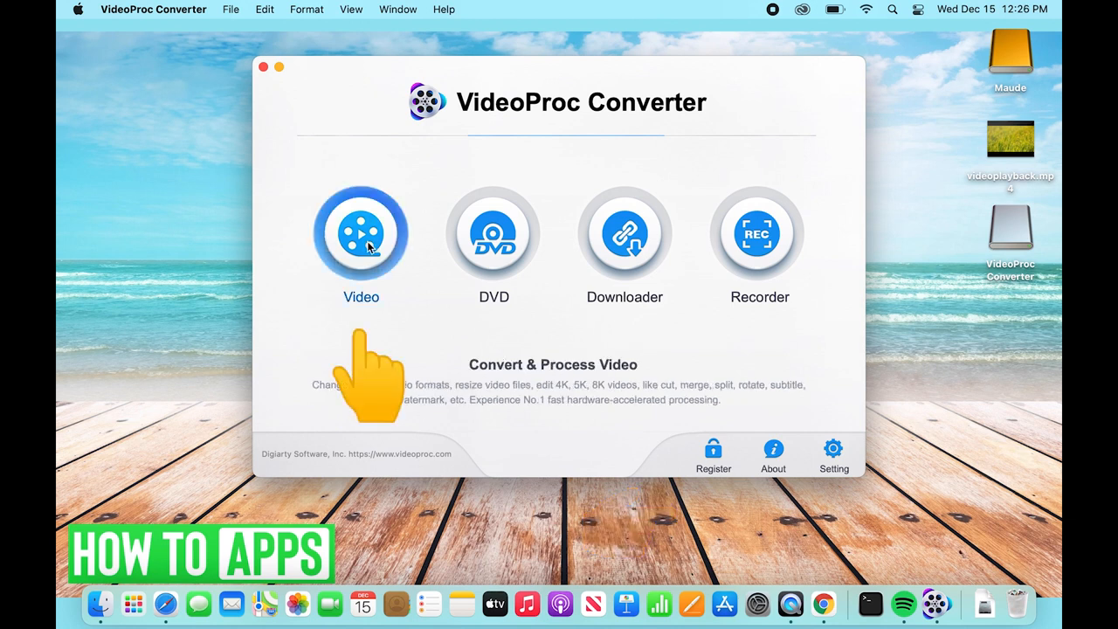
{"action": "left_click", "coordinate": [361, 233]}
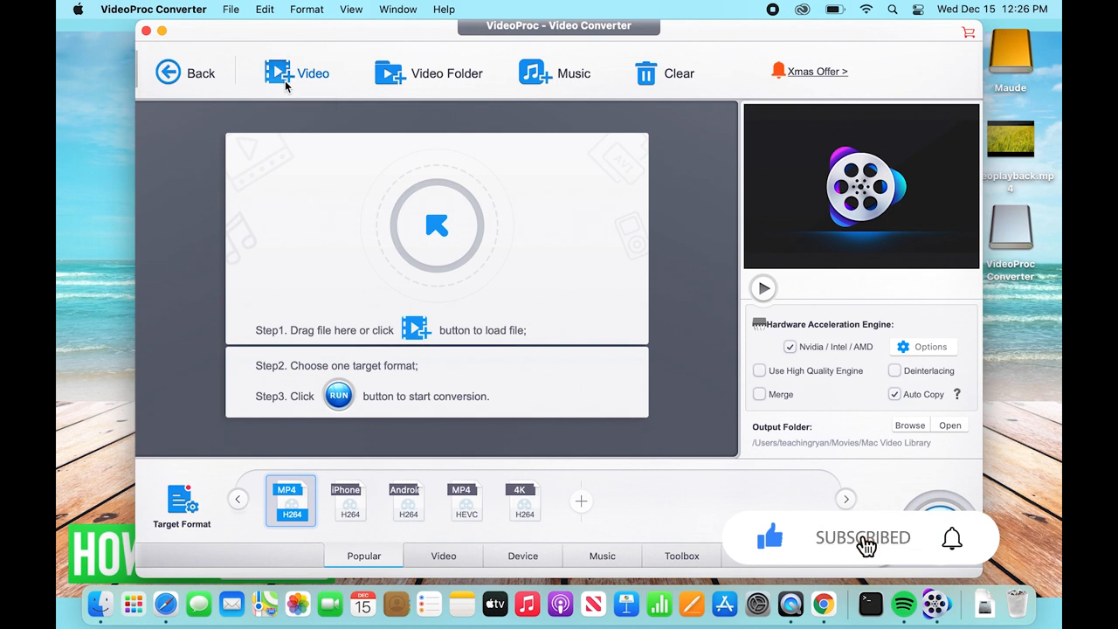
Open the +Video file chooser in the Video Converter toolbar
{"action": "left_click", "coordinate": [297, 73]}
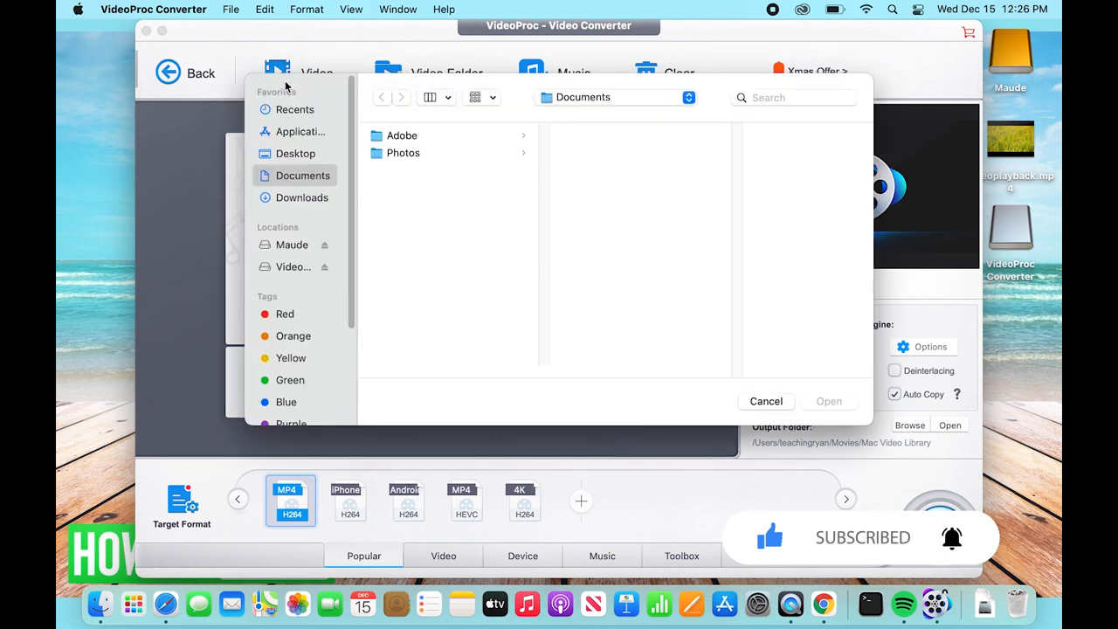
{"action": "mouse_move", "coordinate": [294, 153]}
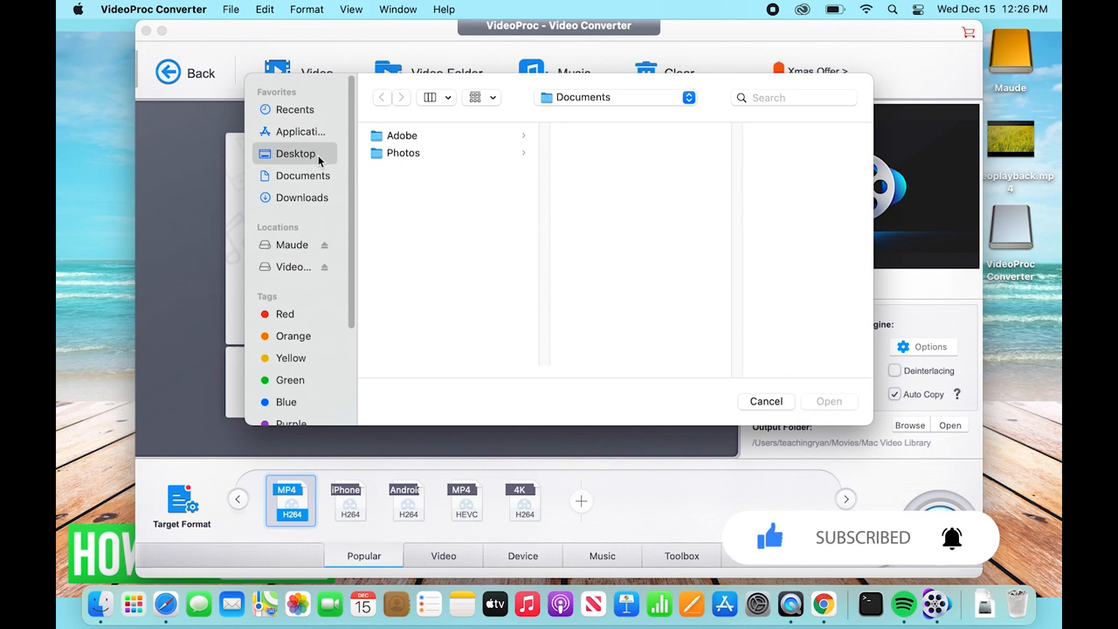
Load videoplayback.mp4 from the Desktop into the converter
{"action": "left_click", "coordinate": [294, 153]}
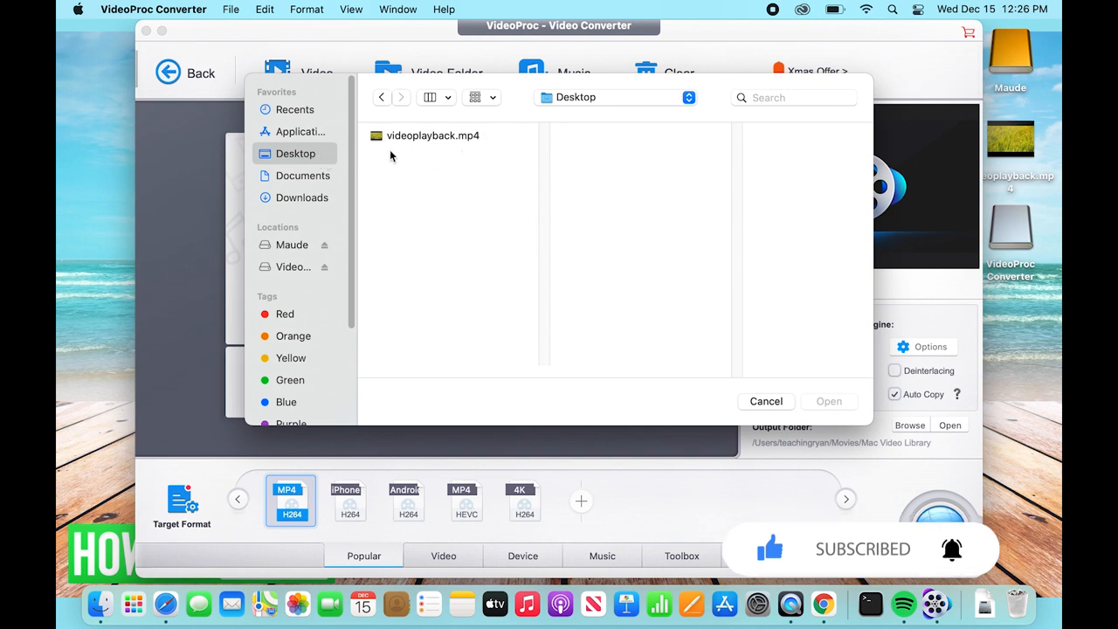
{"action": "left_click", "coordinate": [433, 136]}
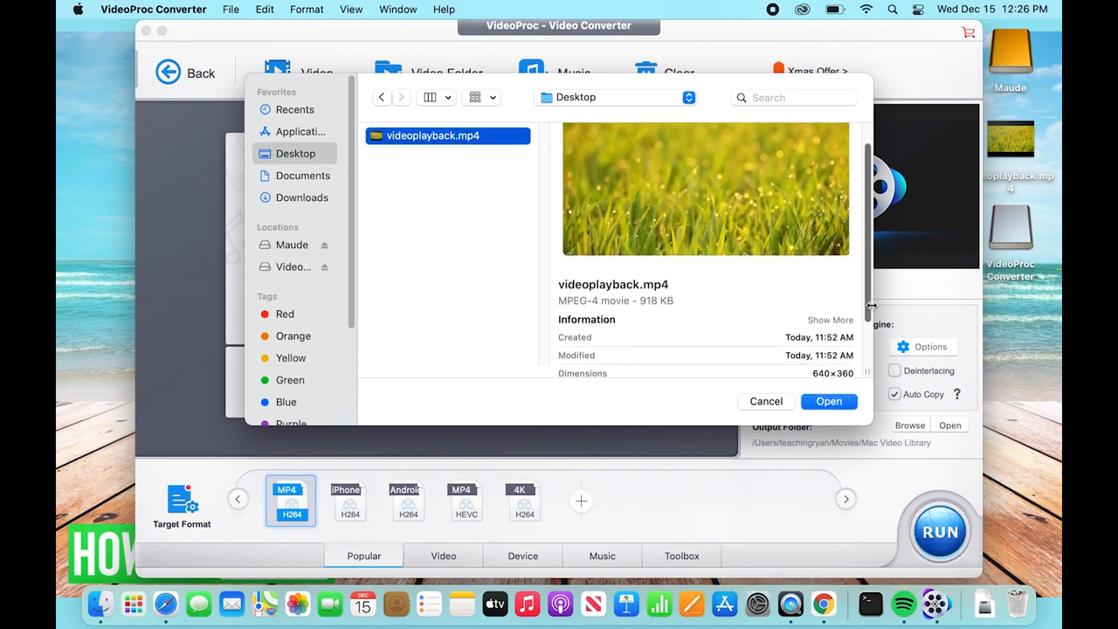
{"action": "scroll", "scroll_direction": "down", "scroll_amount": 3}
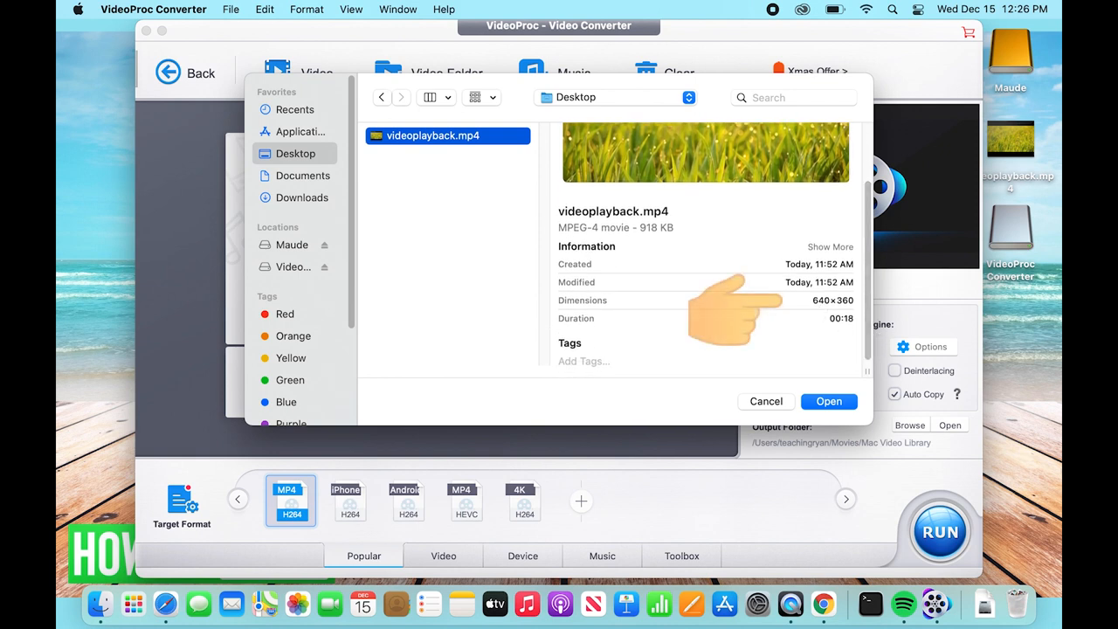
{"action": "mouse_move", "coordinate": [832, 310]}
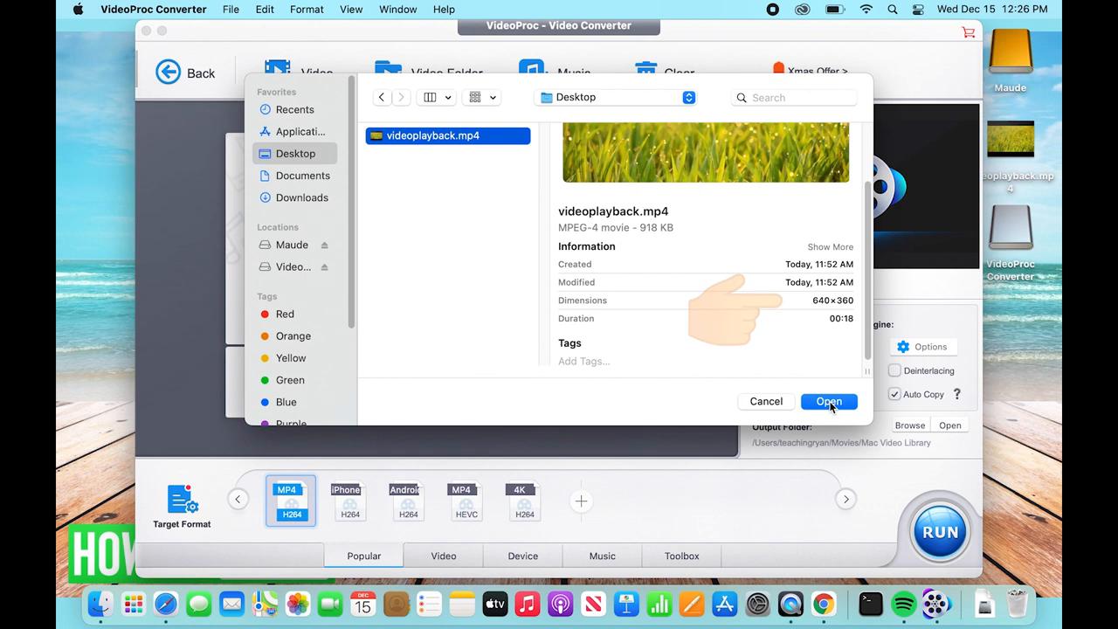
{"action": "left_click", "coordinate": [829, 401]}
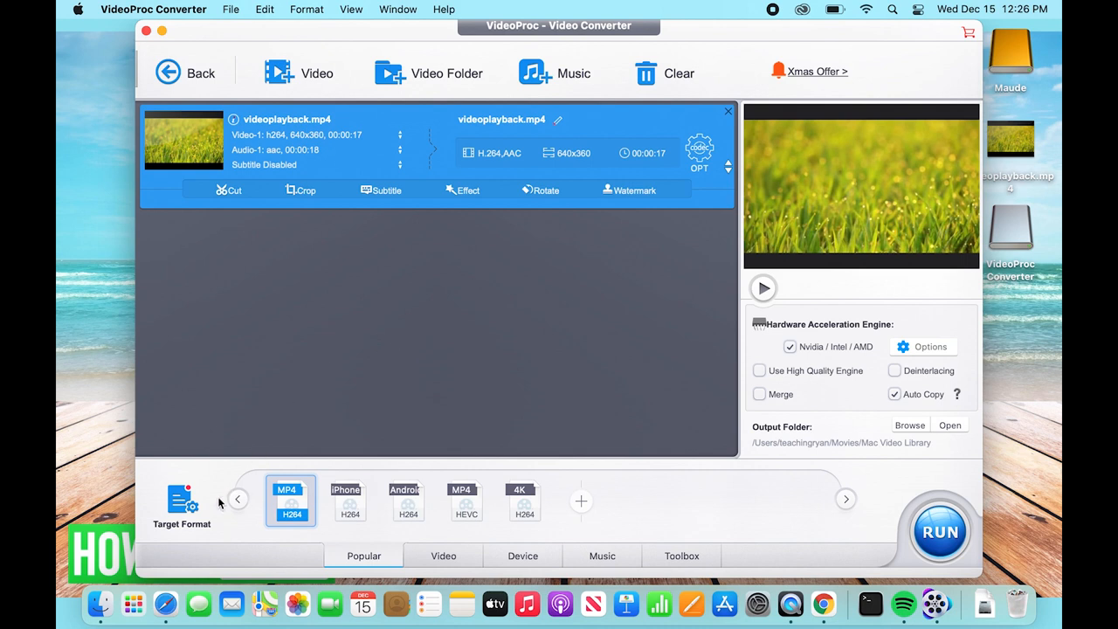
{"action": "mouse_move", "coordinate": [284, 543]}
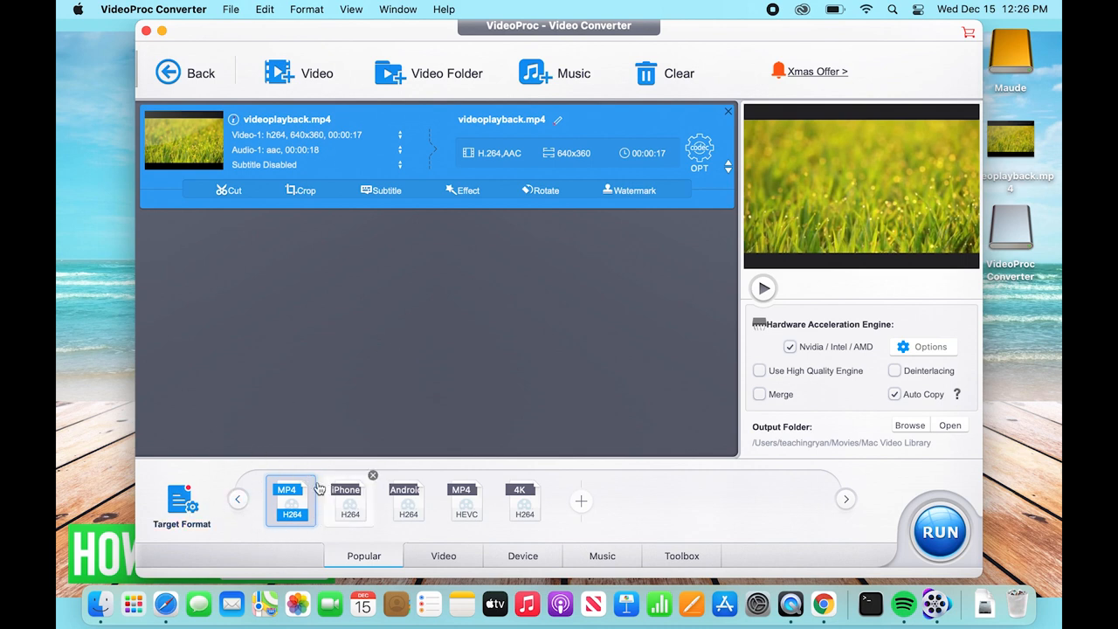
{"action": "mouse_move", "coordinate": [291, 501]}
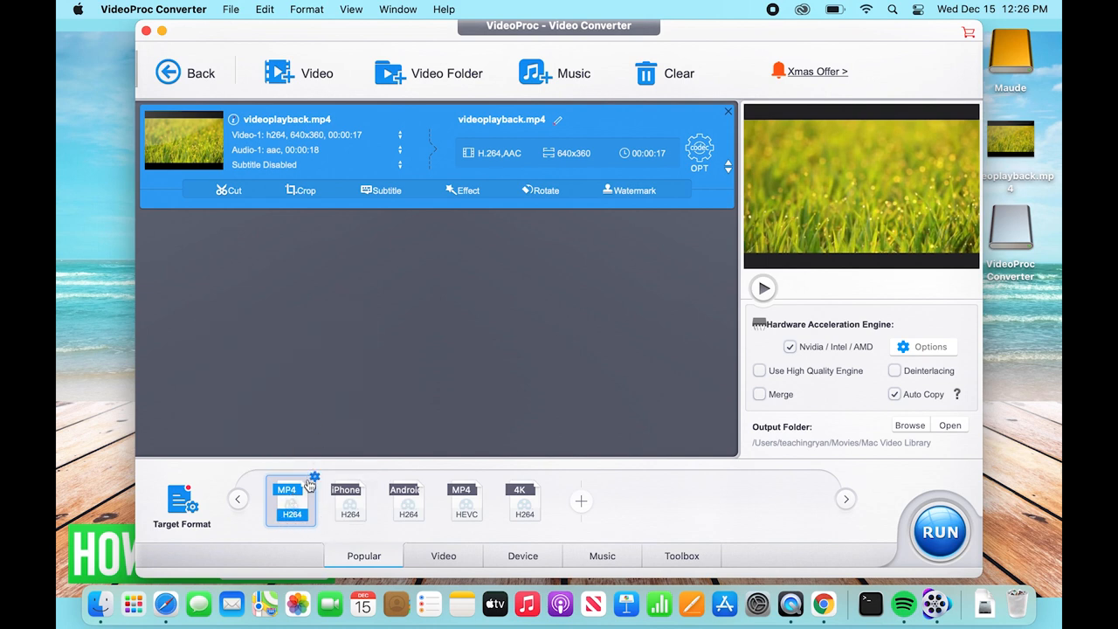
{"action": "mouse_move", "coordinate": [291, 501]}
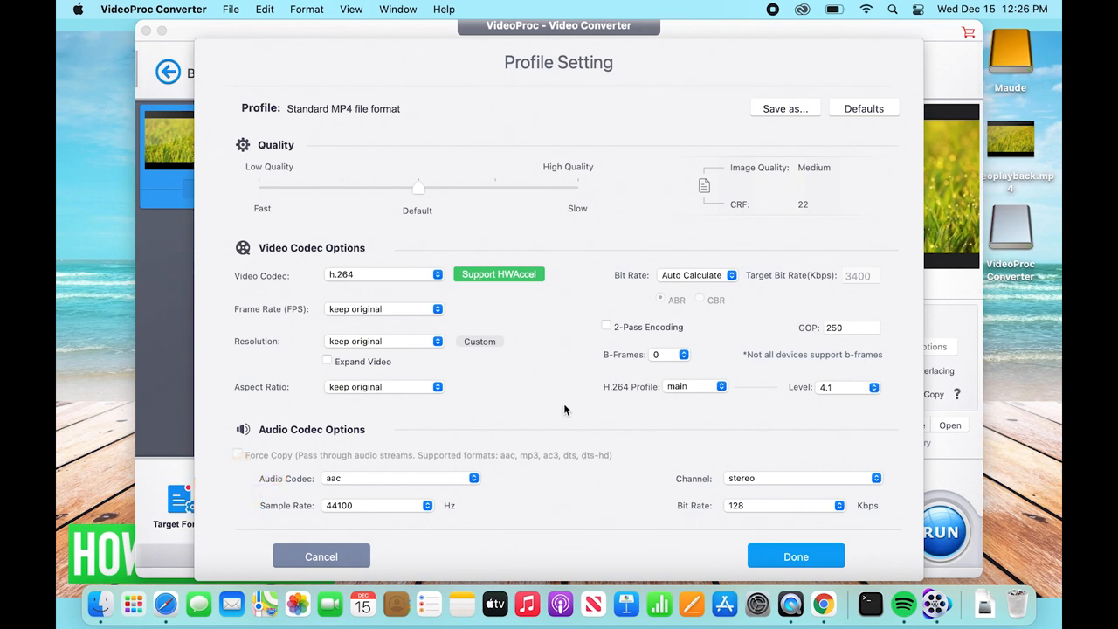
{"action": "mouse_move", "coordinate": [457, 361]}
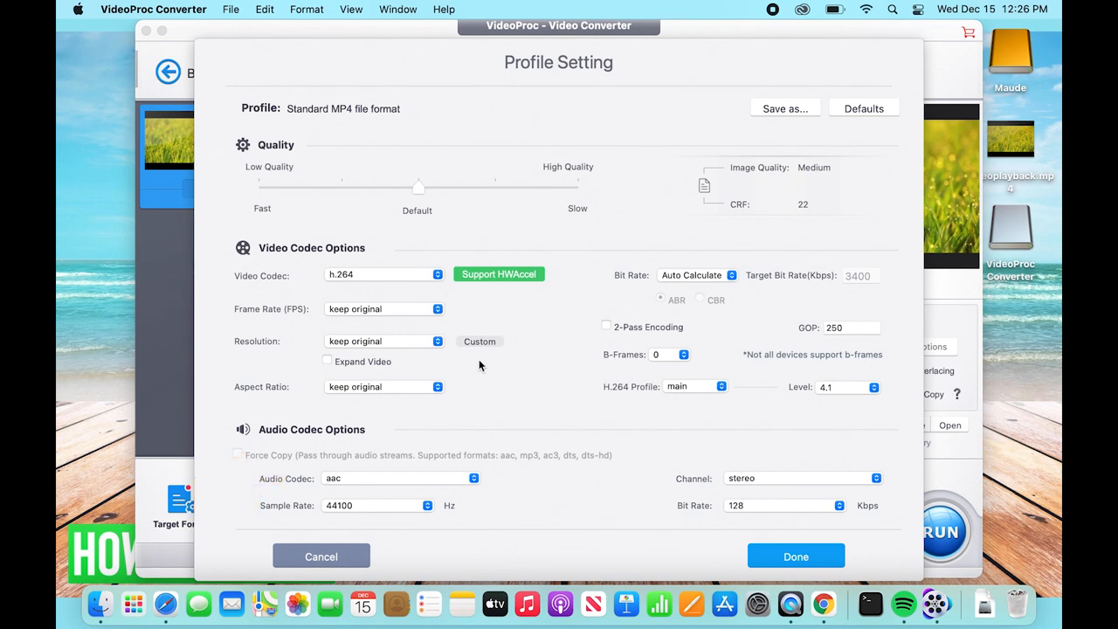
{"action": "mouse_move", "coordinate": [373, 281]}
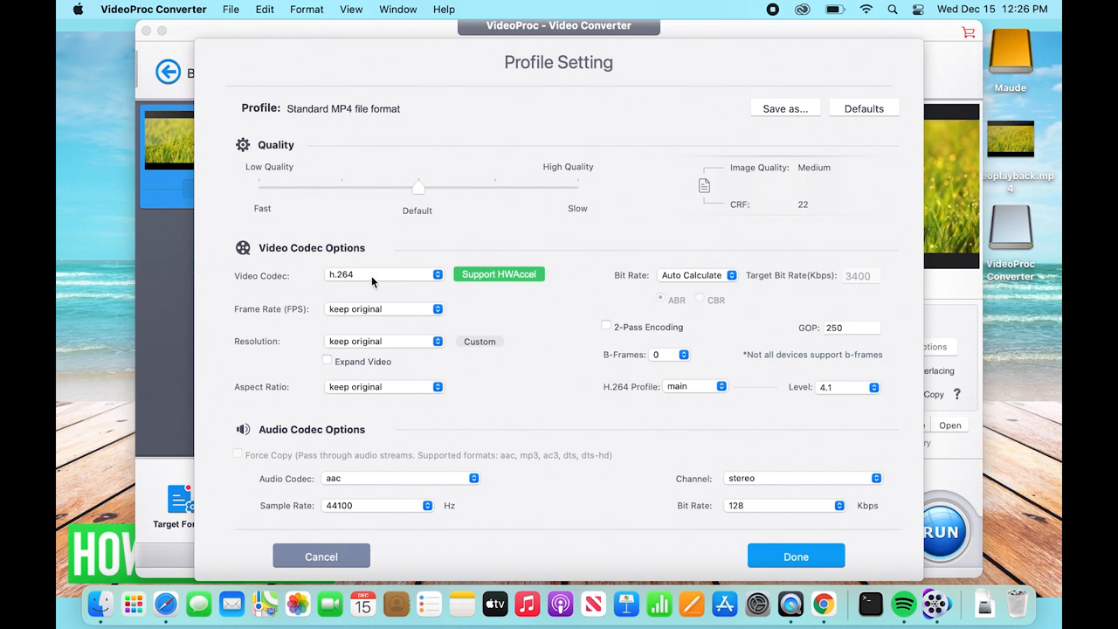
{"action": "mouse_move", "coordinate": [374, 313]}
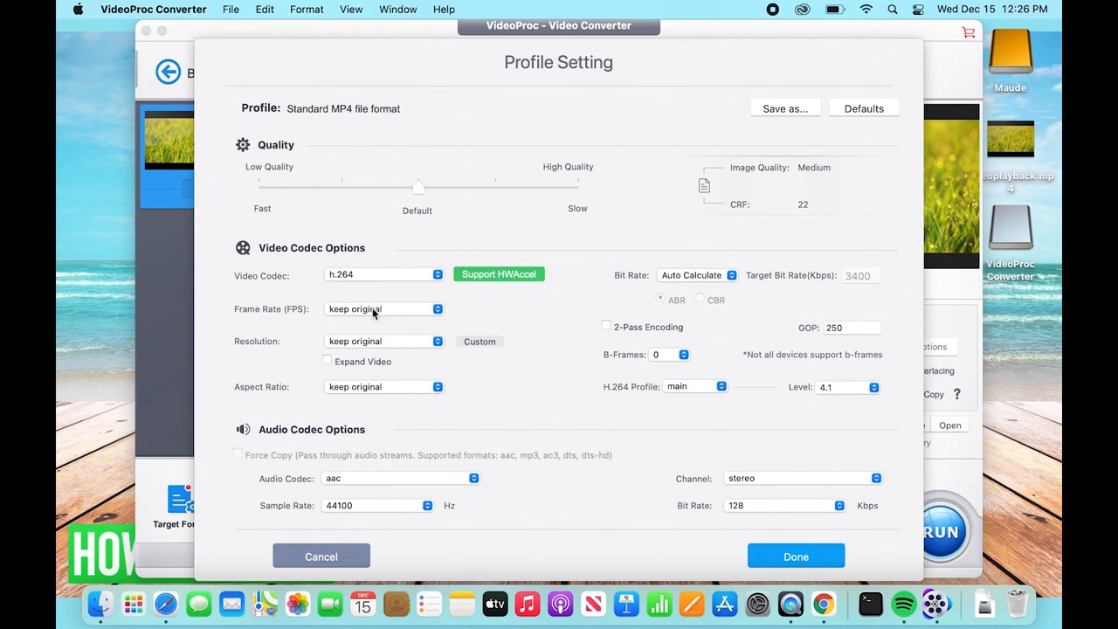
Set the MP4 profile resolution to 1920x1080, keeping the original frame rate
{"action": "left_click", "coordinate": [382, 308]}
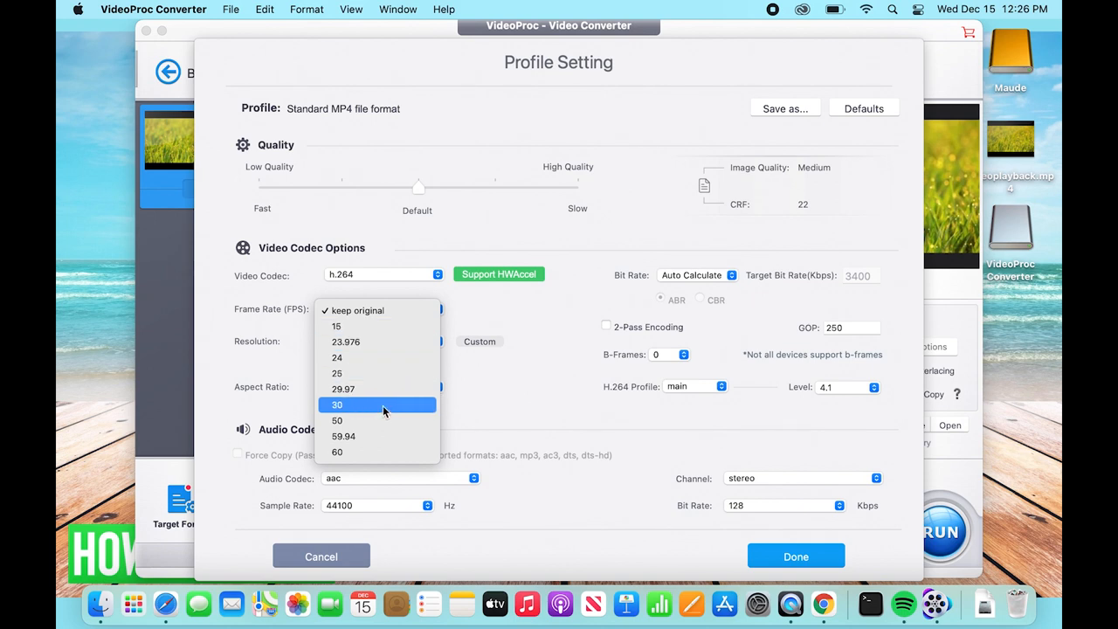
{"action": "mouse_move", "coordinate": [380, 311]}
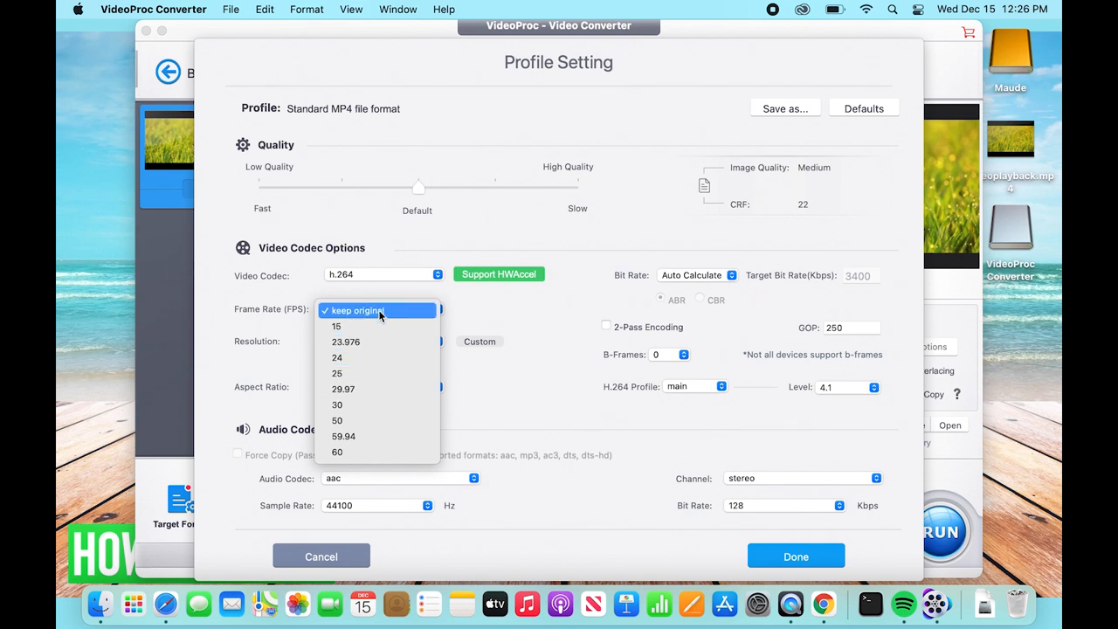
{"action": "left_click", "coordinate": [384, 341]}
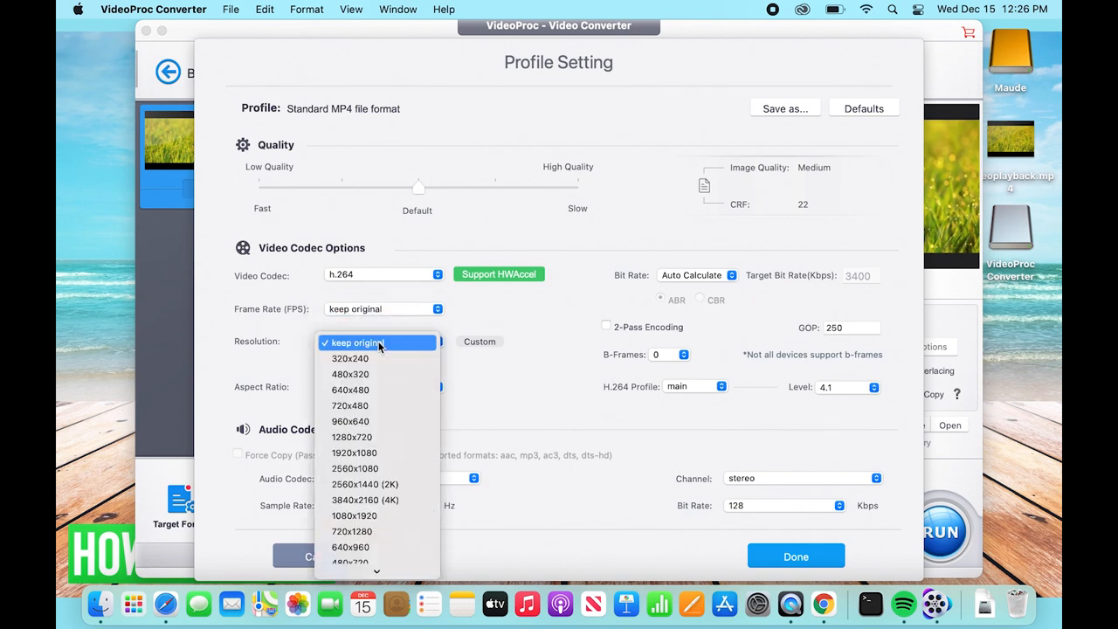
{"action": "mouse_move", "coordinate": [350, 358]}
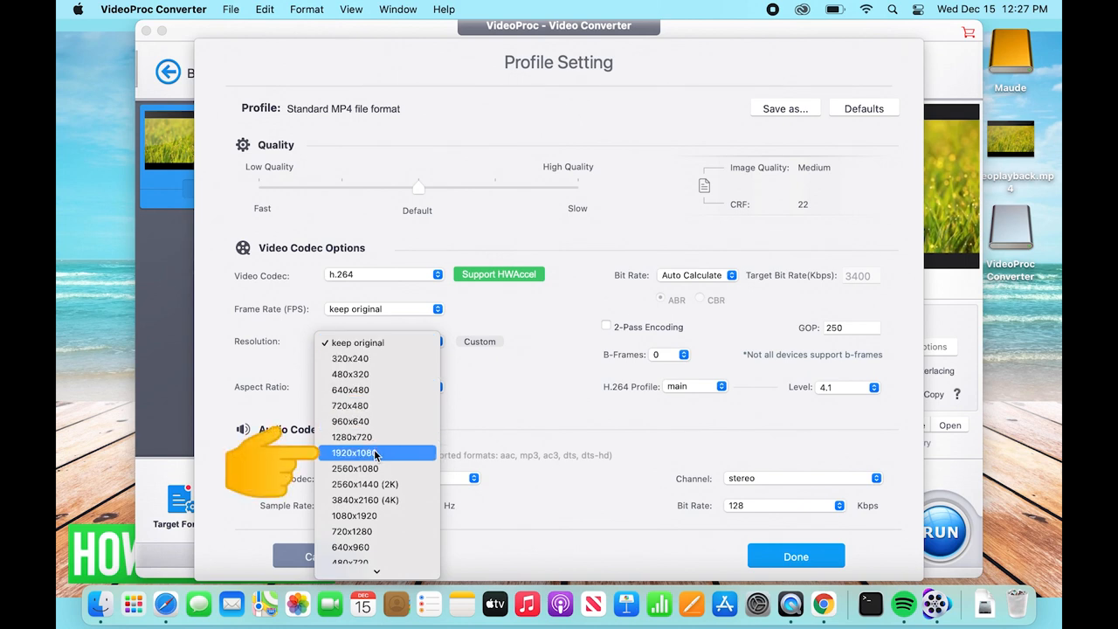
{"action": "left_click", "coordinate": [354, 453]}
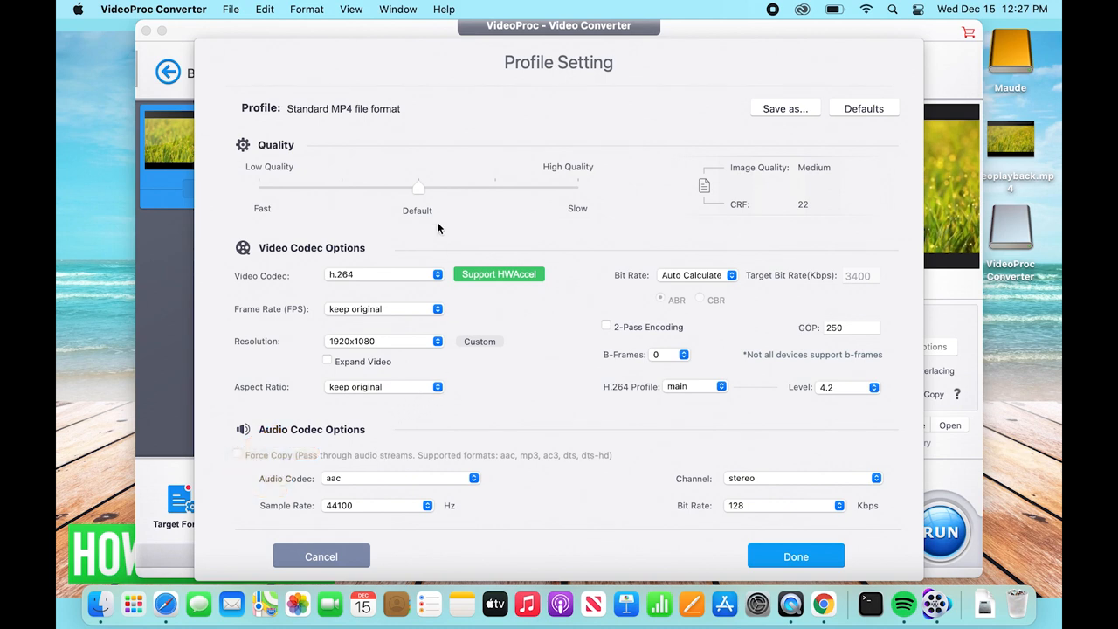
{"action": "mouse_move", "coordinate": [443, 417]}
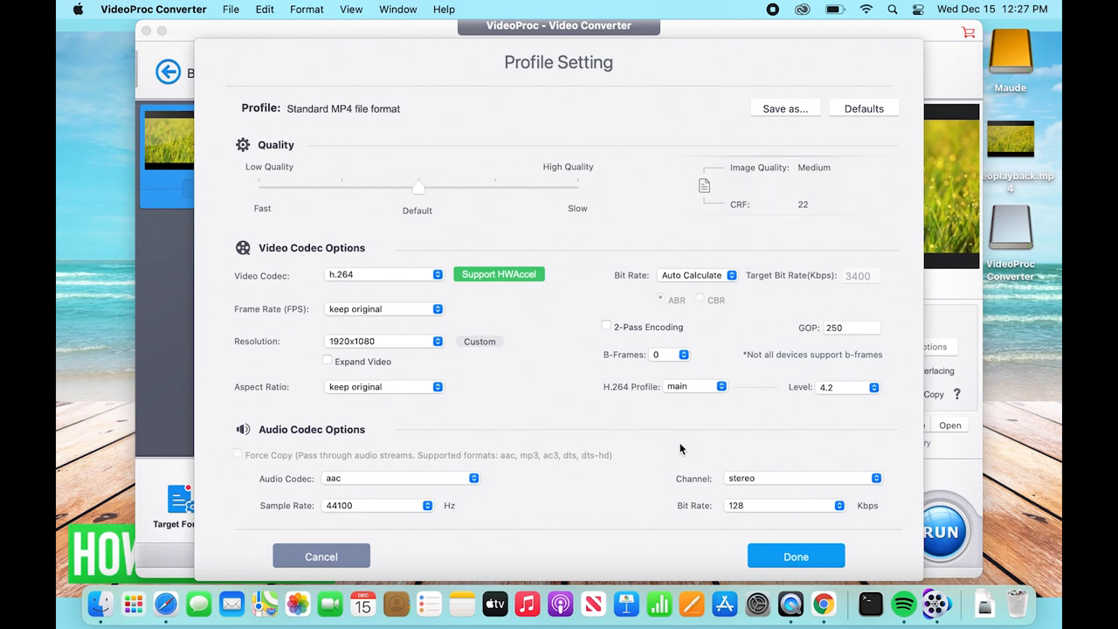
{"action": "mouse_move", "coordinate": [746, 531]}
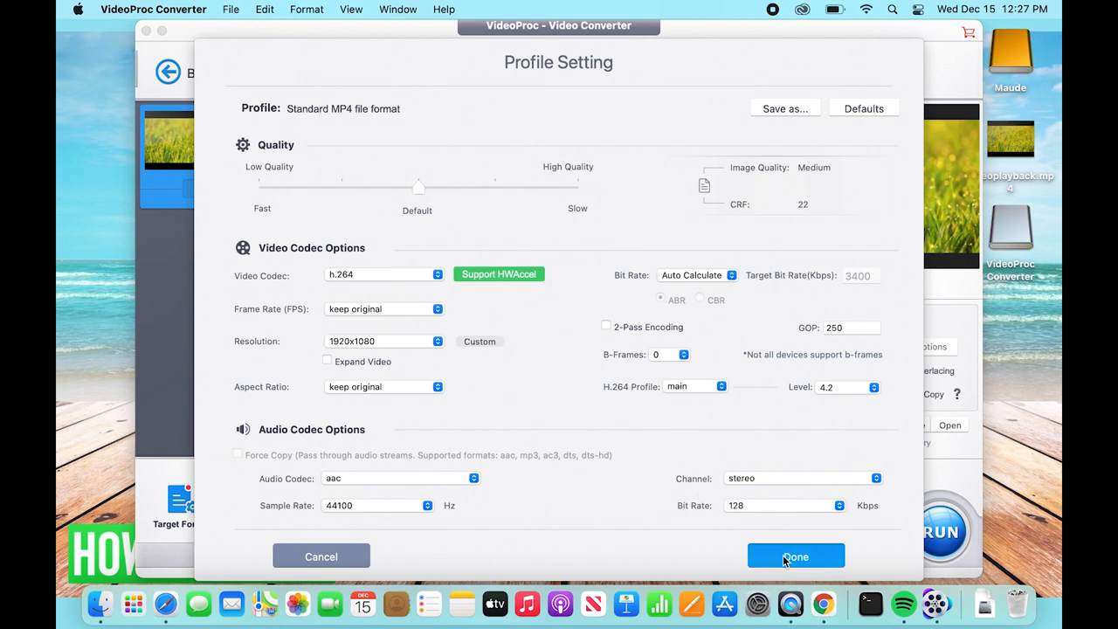
Confirm Profile Setting so videoplayback.mp4 targets H.264/AAC MP4 at 1920x1080
{"action": "left_click", "coordinate": [795, 557]}
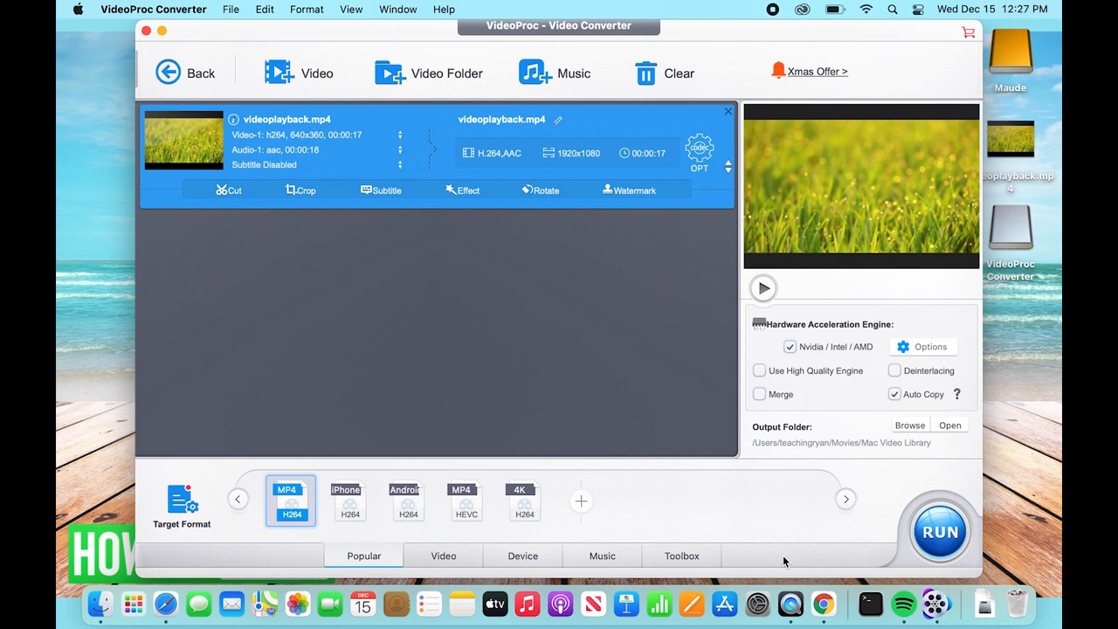
{"action": "mouse_move", "coordinate": [913, 505]}
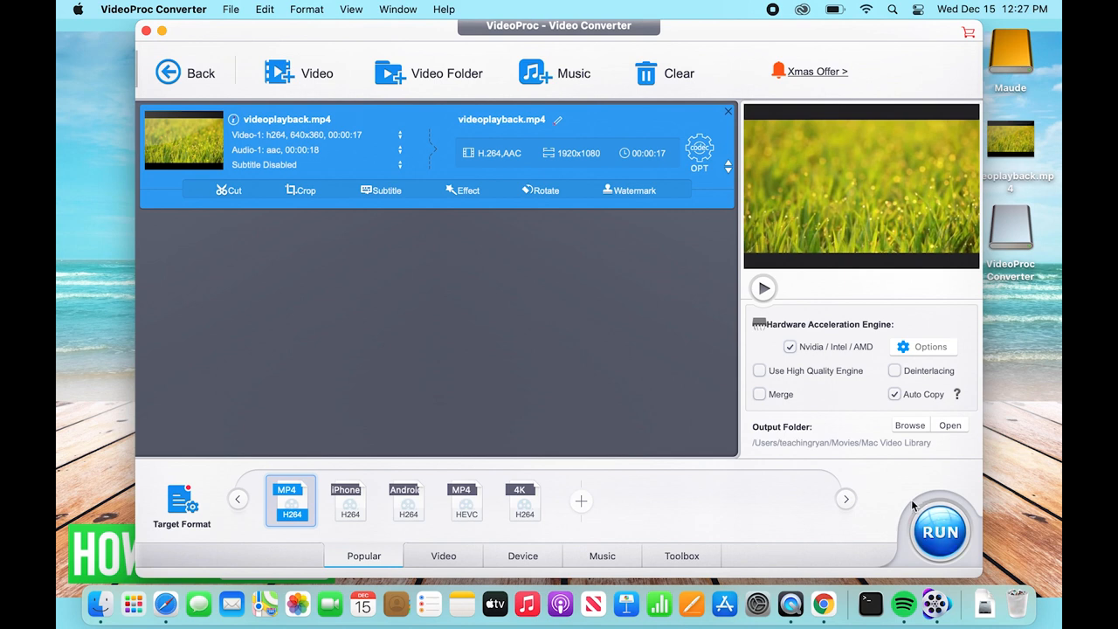
{"action": "mouse_move", "coordinate": [813, 517]}
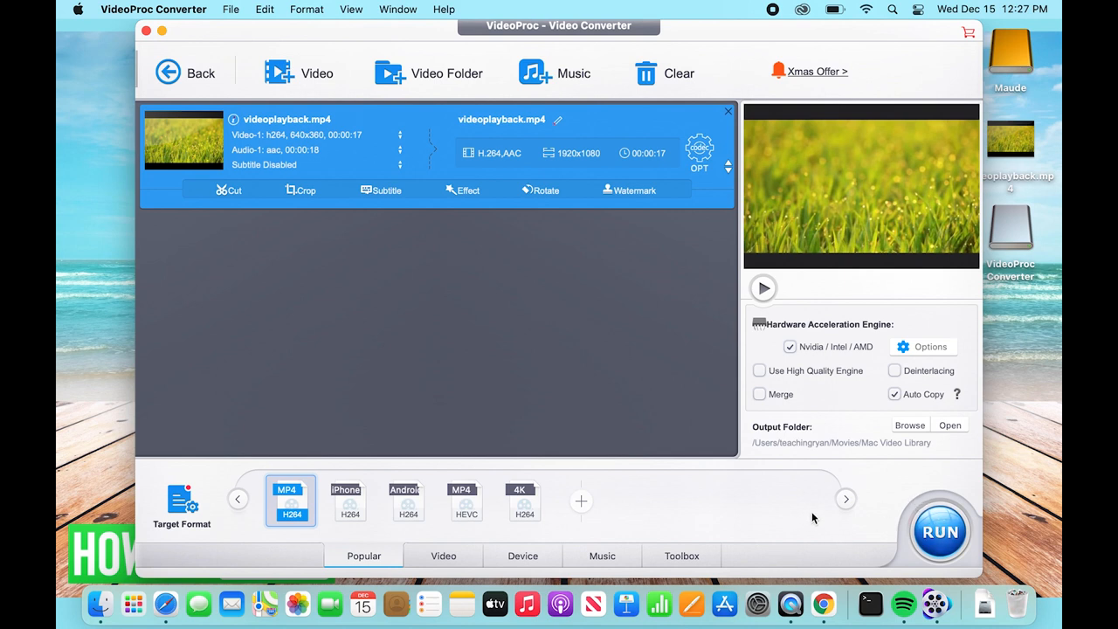
{"action": "mouse_move", "coordinate": [822, 515]}
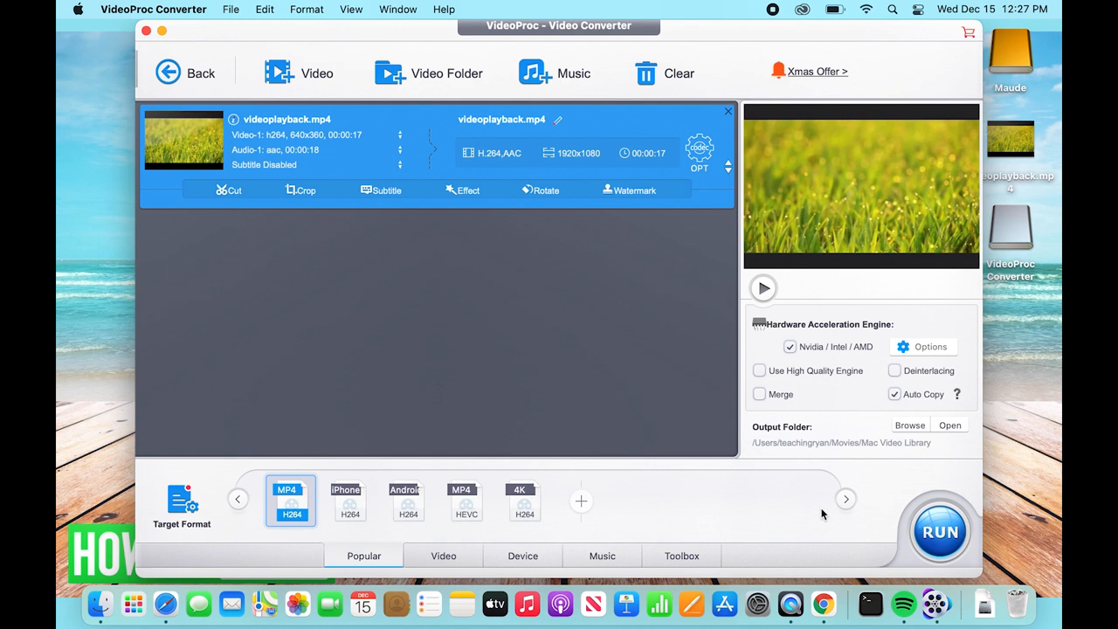
{"action": "mouse_move", "coordinate": [793, 463]}
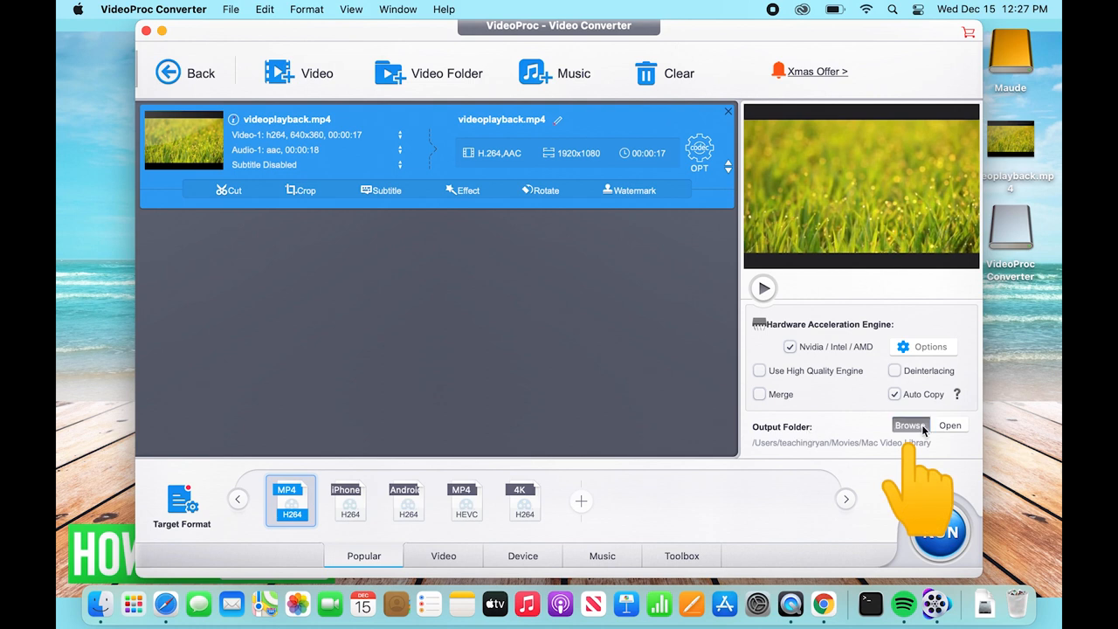
Set the output folder to the Desktop
{"action": "left_click", "coordinate": [911, 424]}
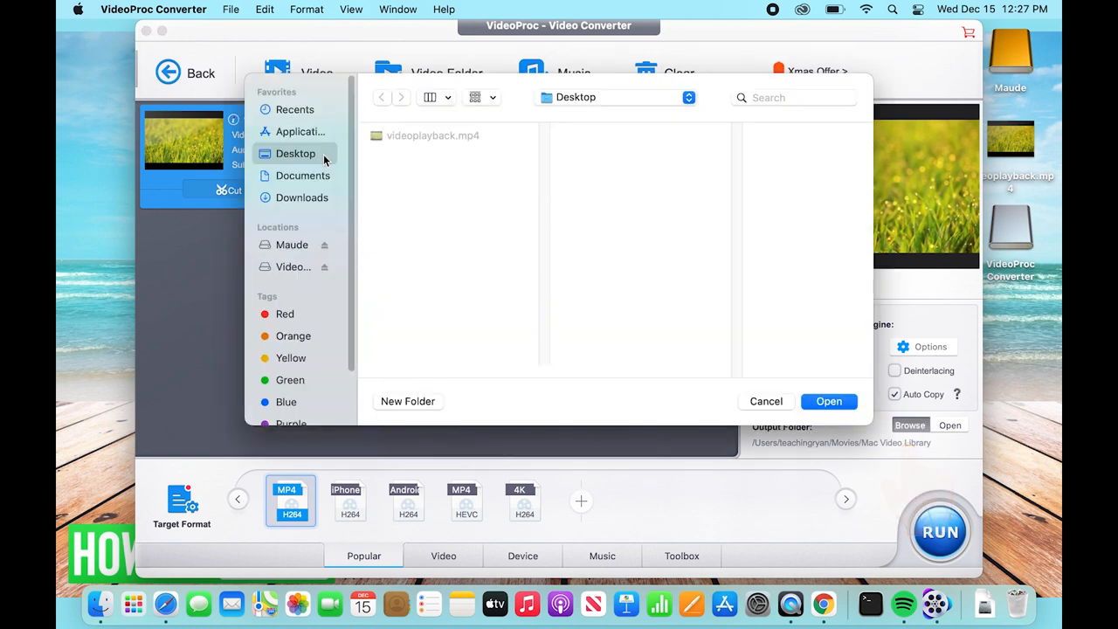
{"action": "mouse_move", "coordinate": [336, 169]}
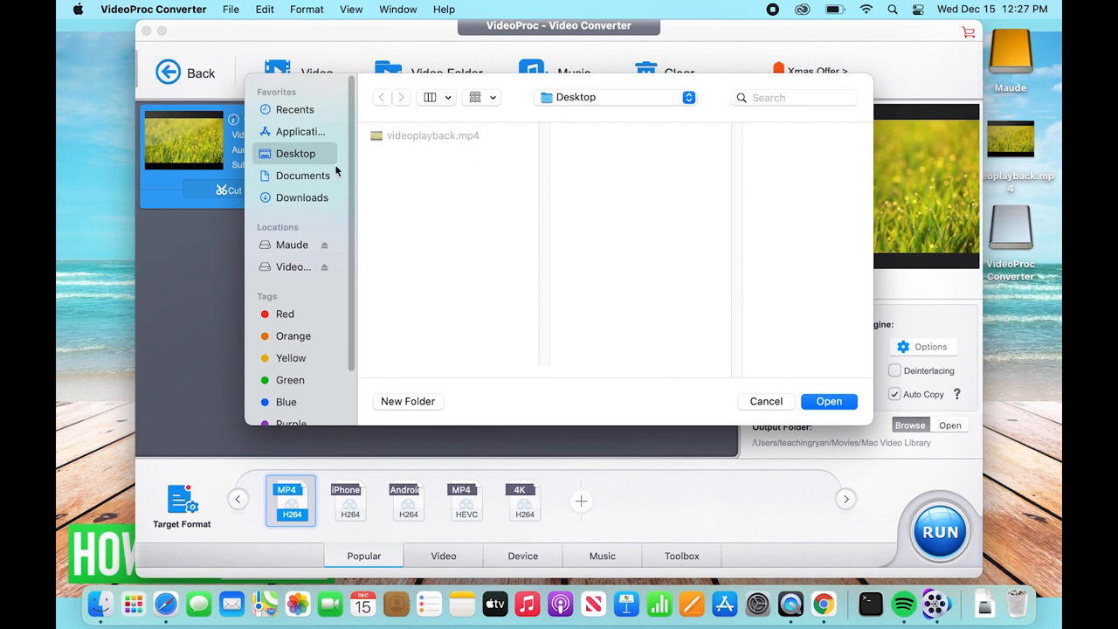
{"action": "mouse_move", "coordinate": [446, 199]}
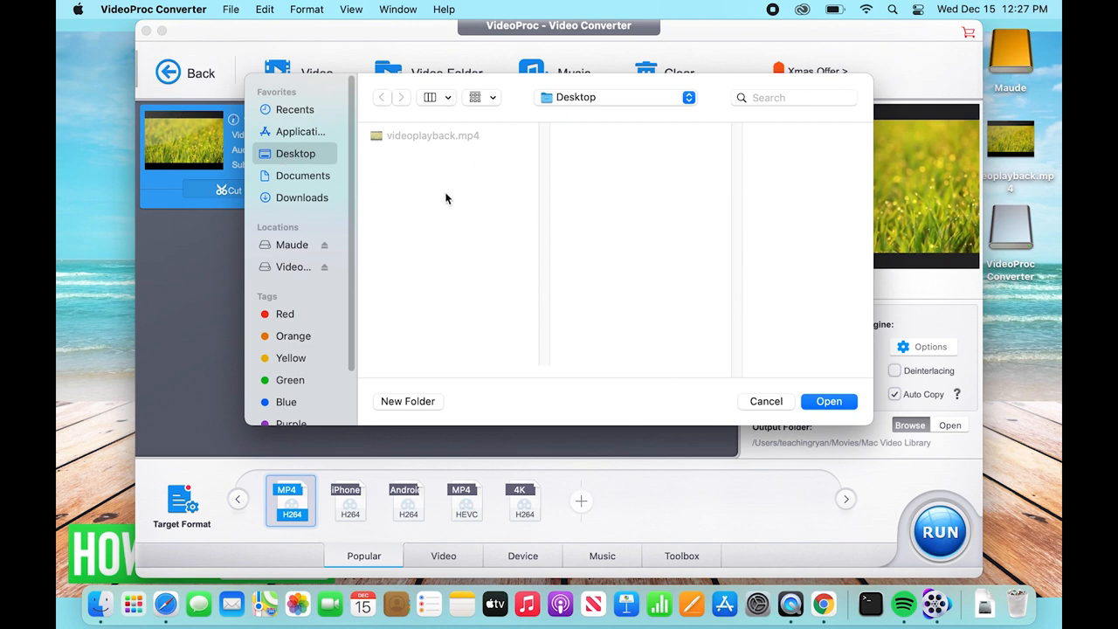
{"action": "left_click", "coordinate": [828, 401]}
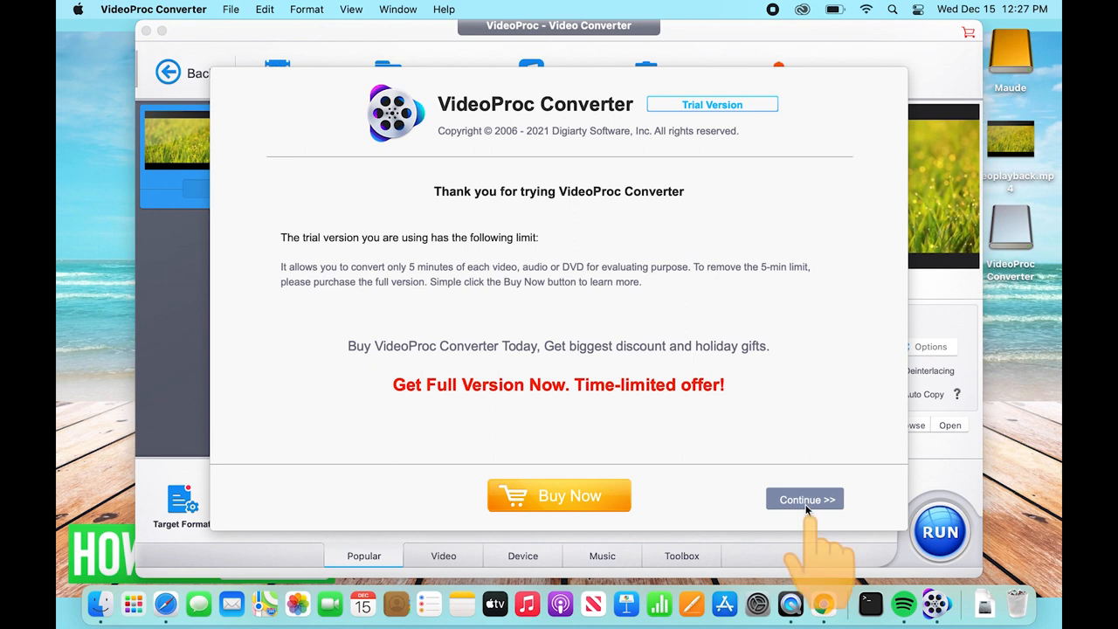
Continue past the trial notice so videoplayback 1.mp4 is created on the Desktop
{"action": "left_click", "coordinate": [804, 499]}
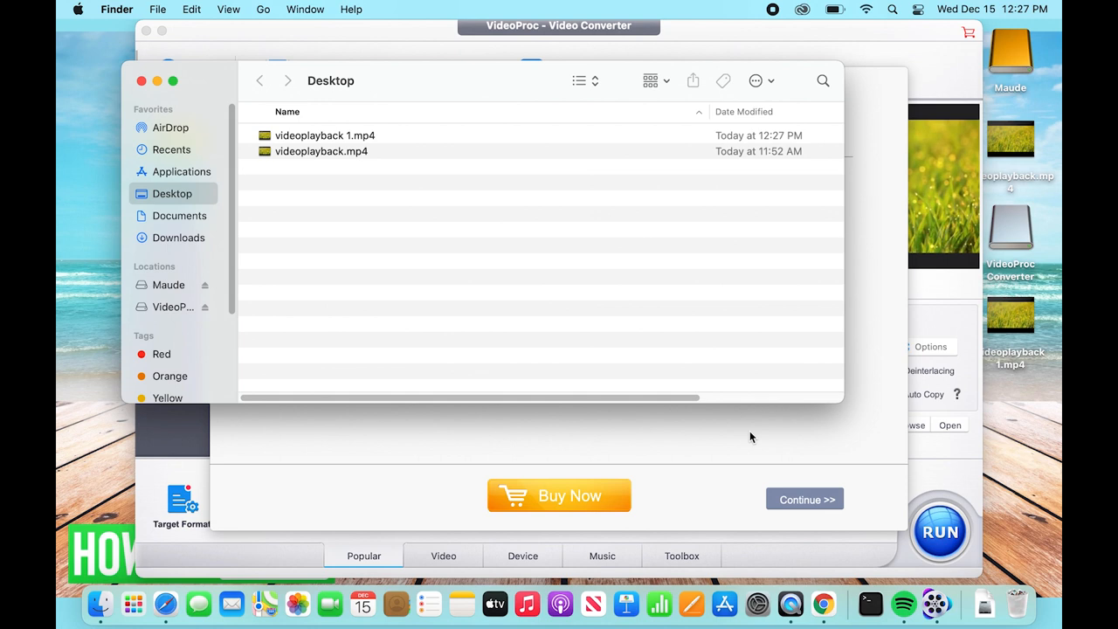
{"action": "mouse_move", "coordinate": [743, 426]}
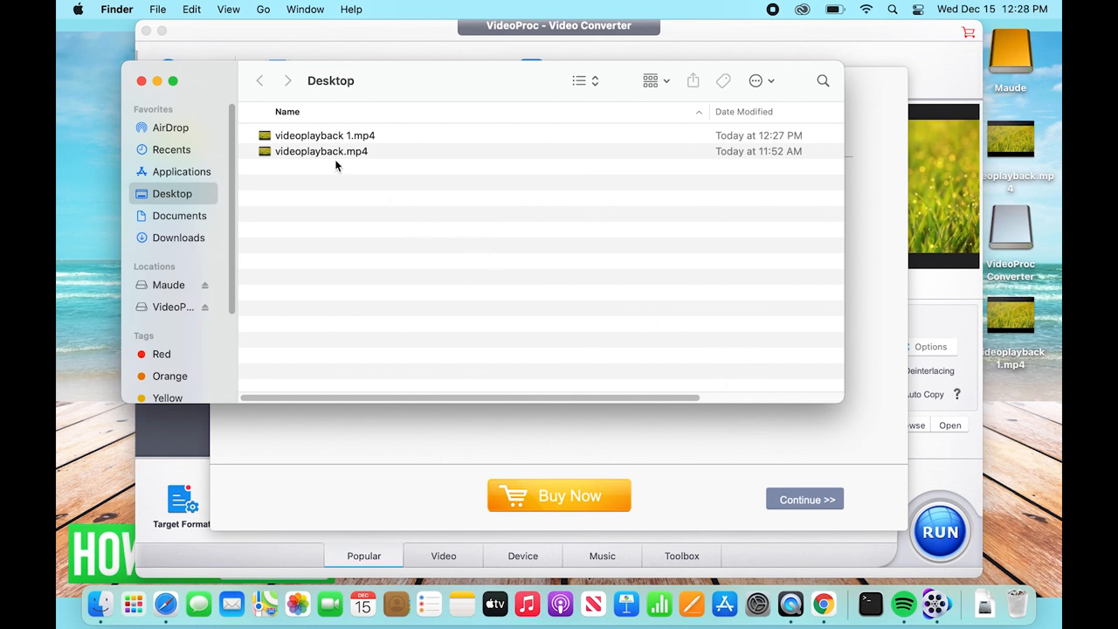
Select videoplayback 1.mp4 on the Desktop and bring up its context menu
{"action": "left_click", "coordinate": [325, 135]}
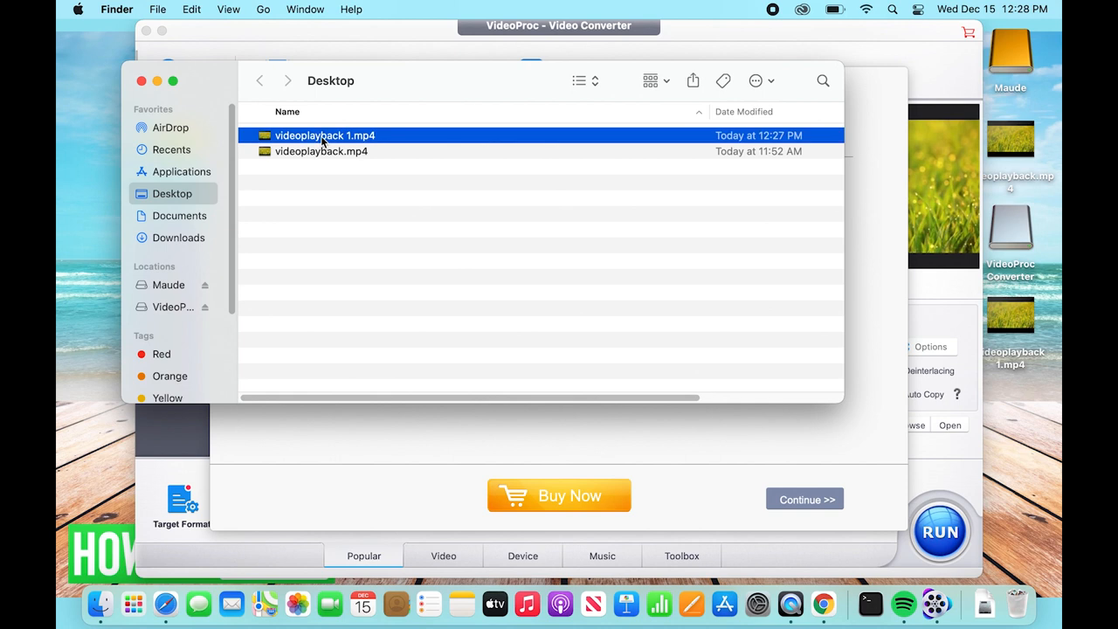
{"action": "right_click", "coordinate": [325, 136]}
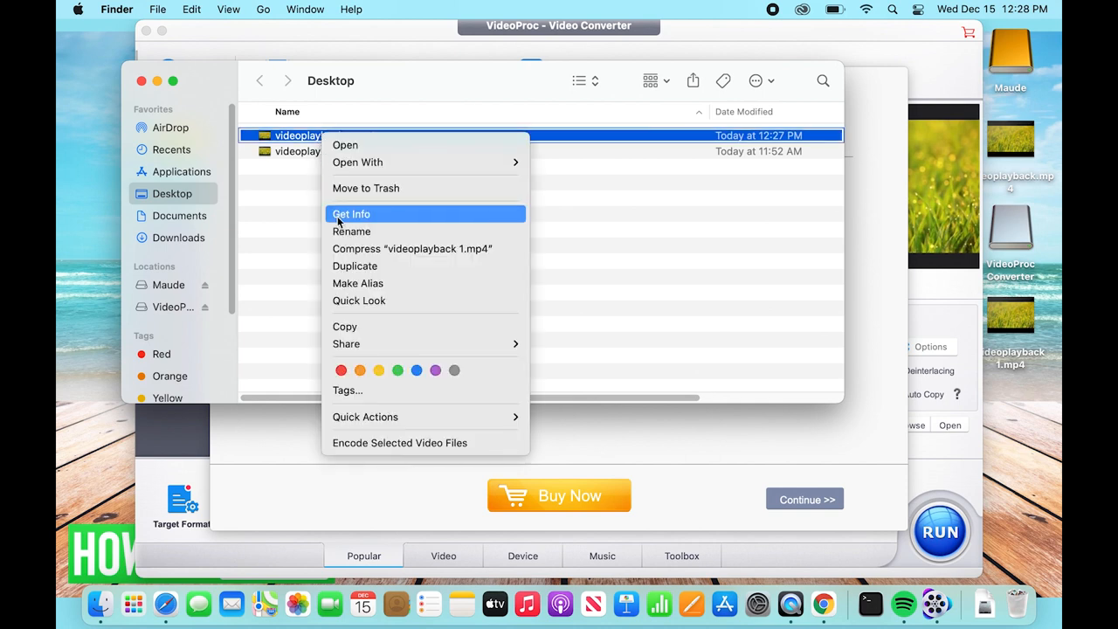
Get Info on videoplayback 1.mp4 and expand More Info showing 1920×1080, H.264/AAC, 18 seconds
{"action": "left_click", "coordinate": [351, 214]}
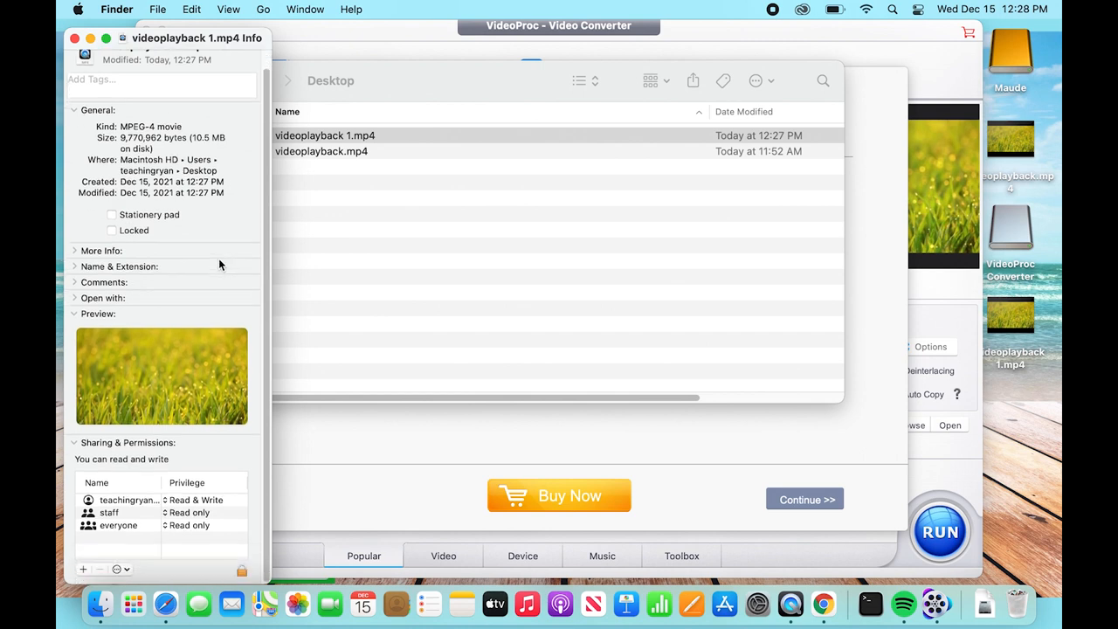
{"action": "left_click", "coordinate": [74, 251]}
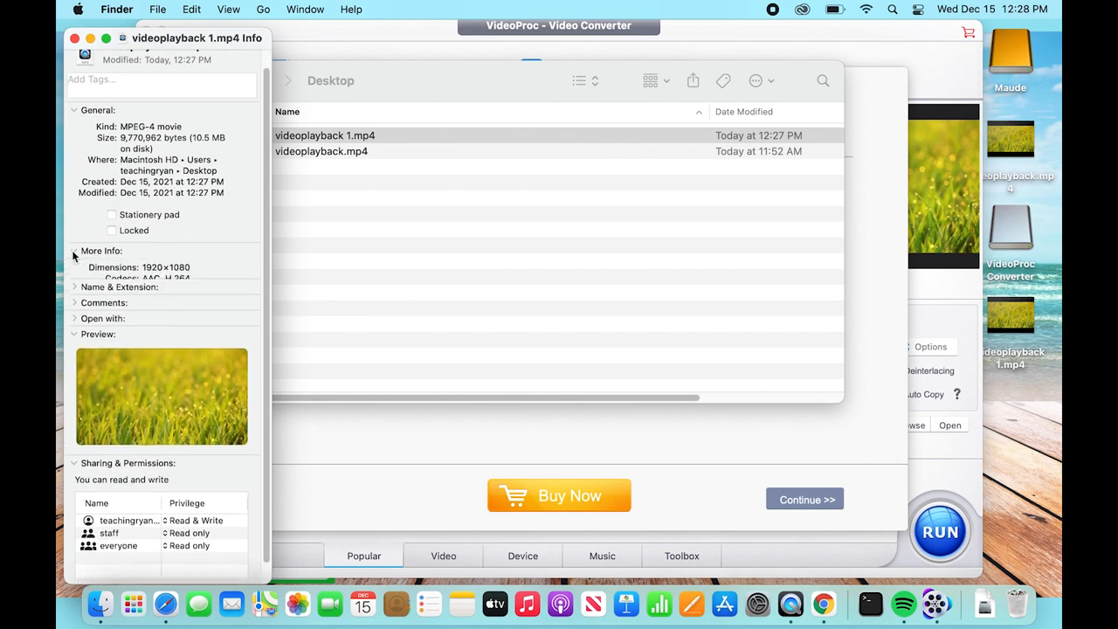
{"action": "left_click", "coordinate": [74, 251]}
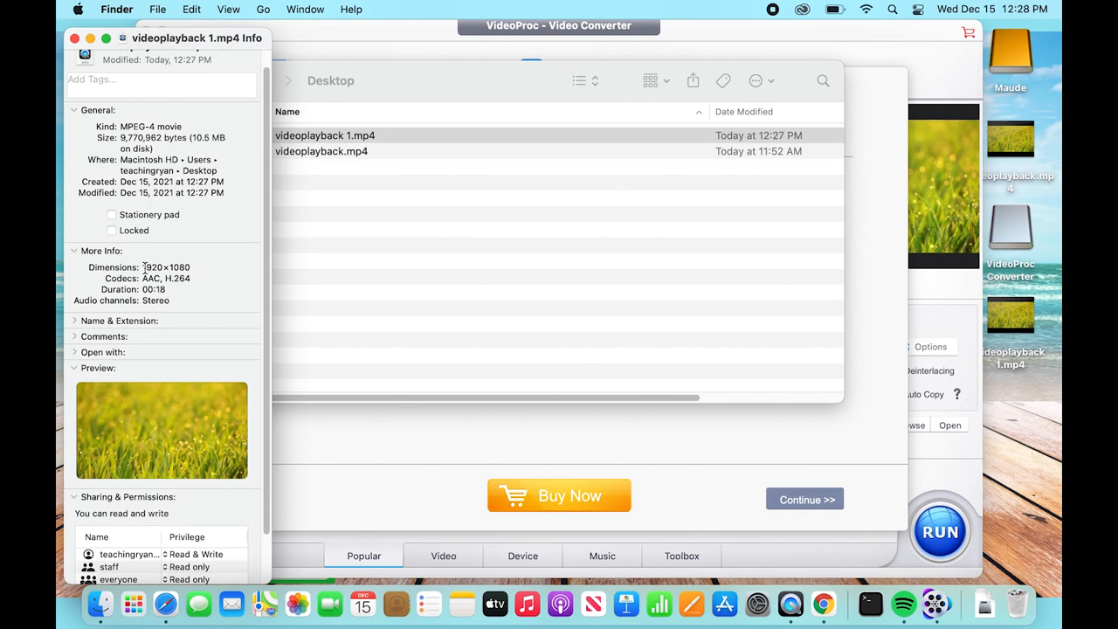